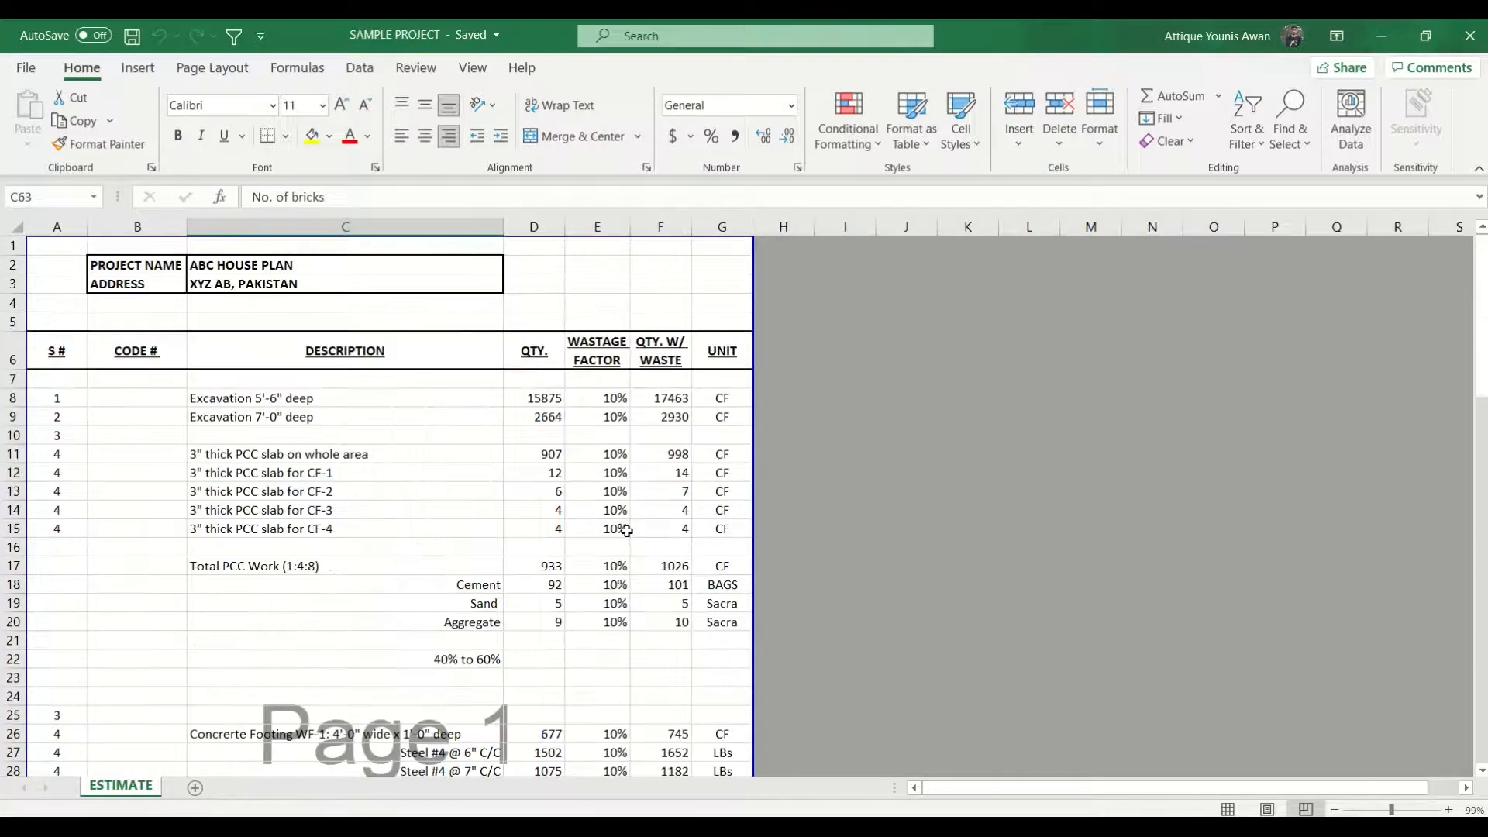
pyautogui.moveTo(381, 423)
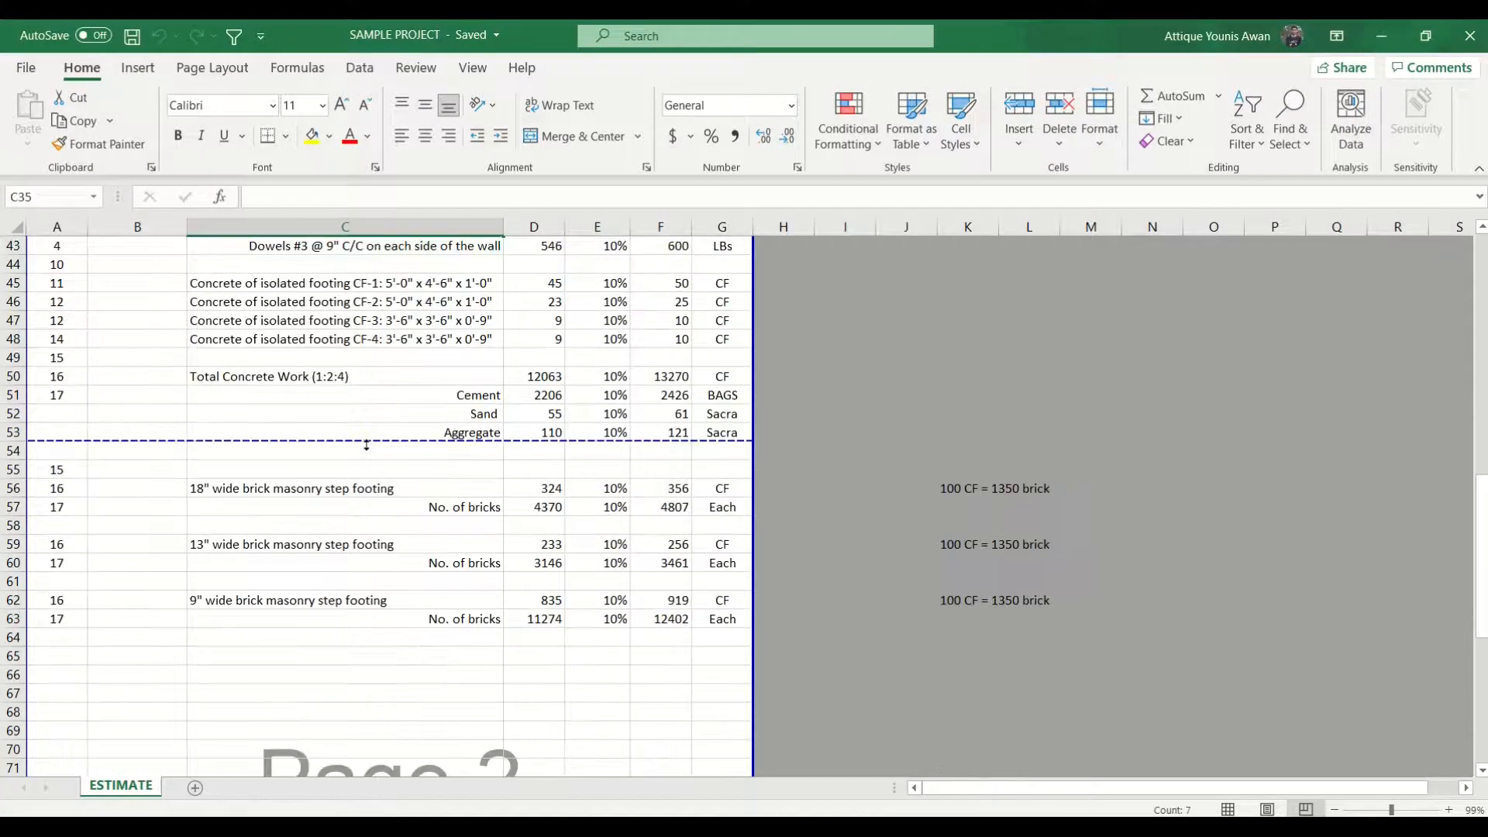
pyautogui.moveTo(364, 465)
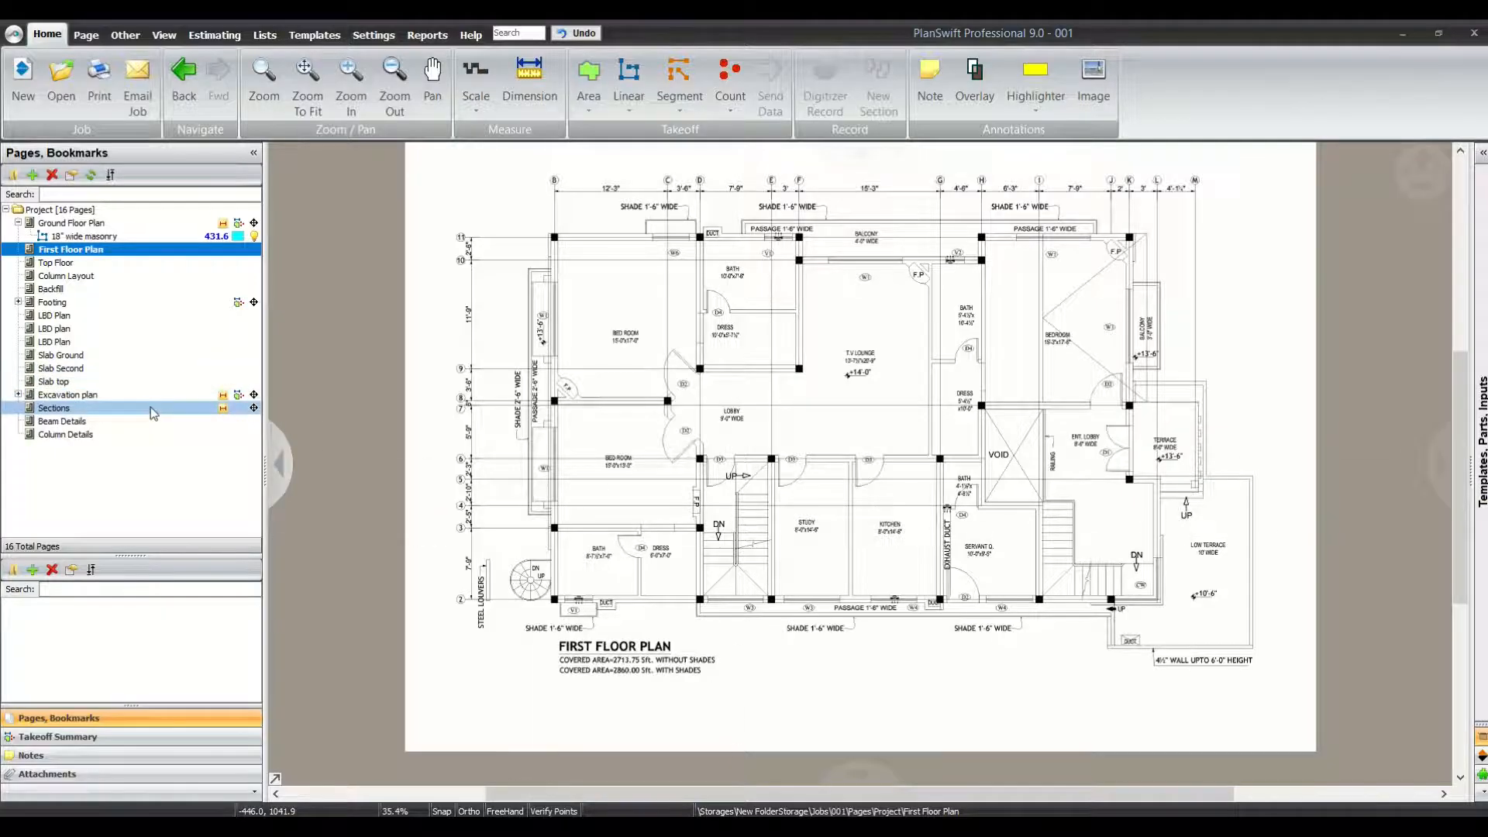
# - View the Sections page, then zoom into the 18" masonry walls on the Ground Floor Plan
pyautogui.click(54, 407)
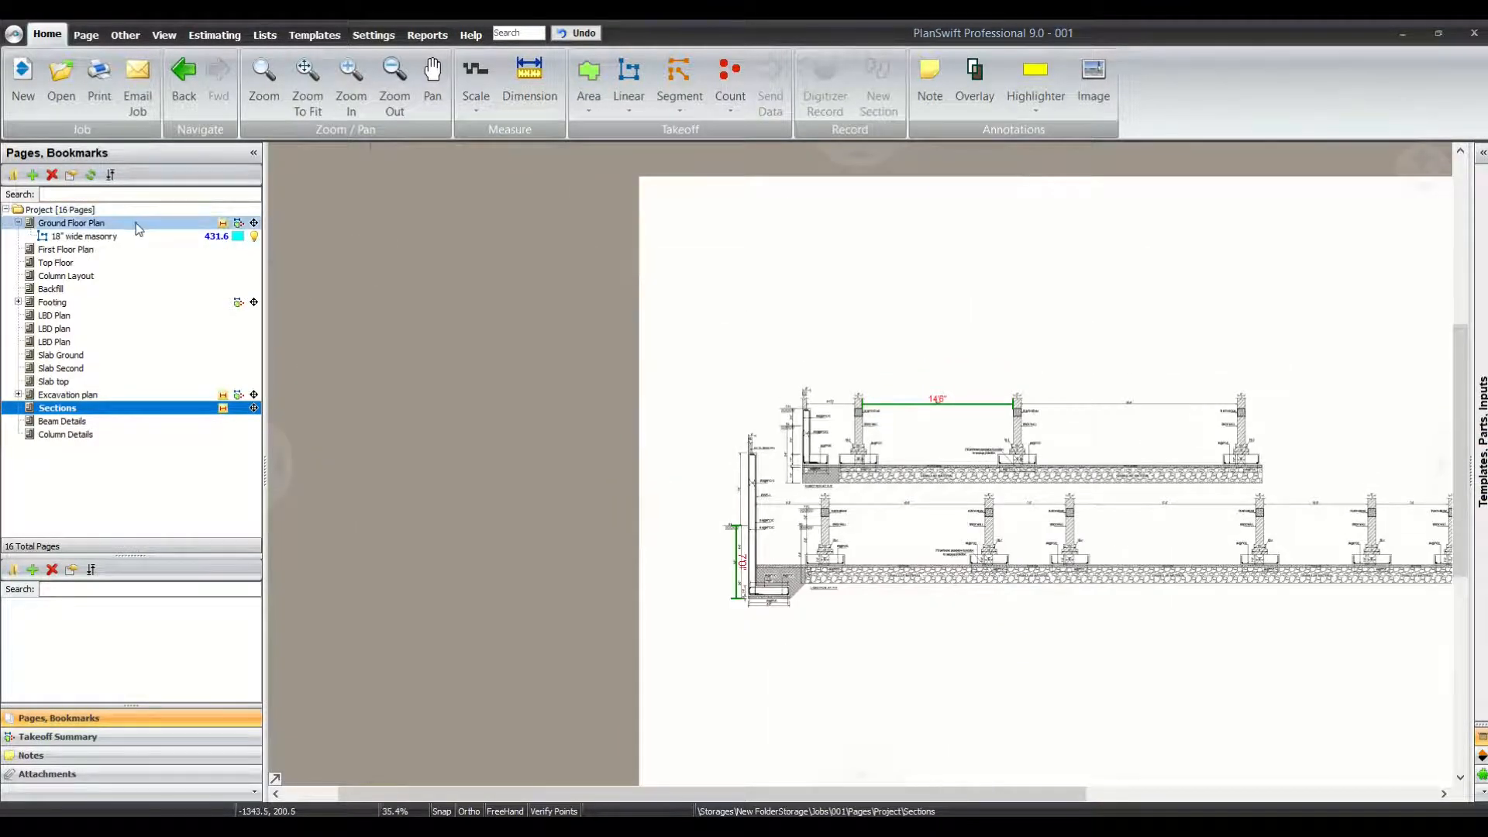
pyautogui.click(71, 223)
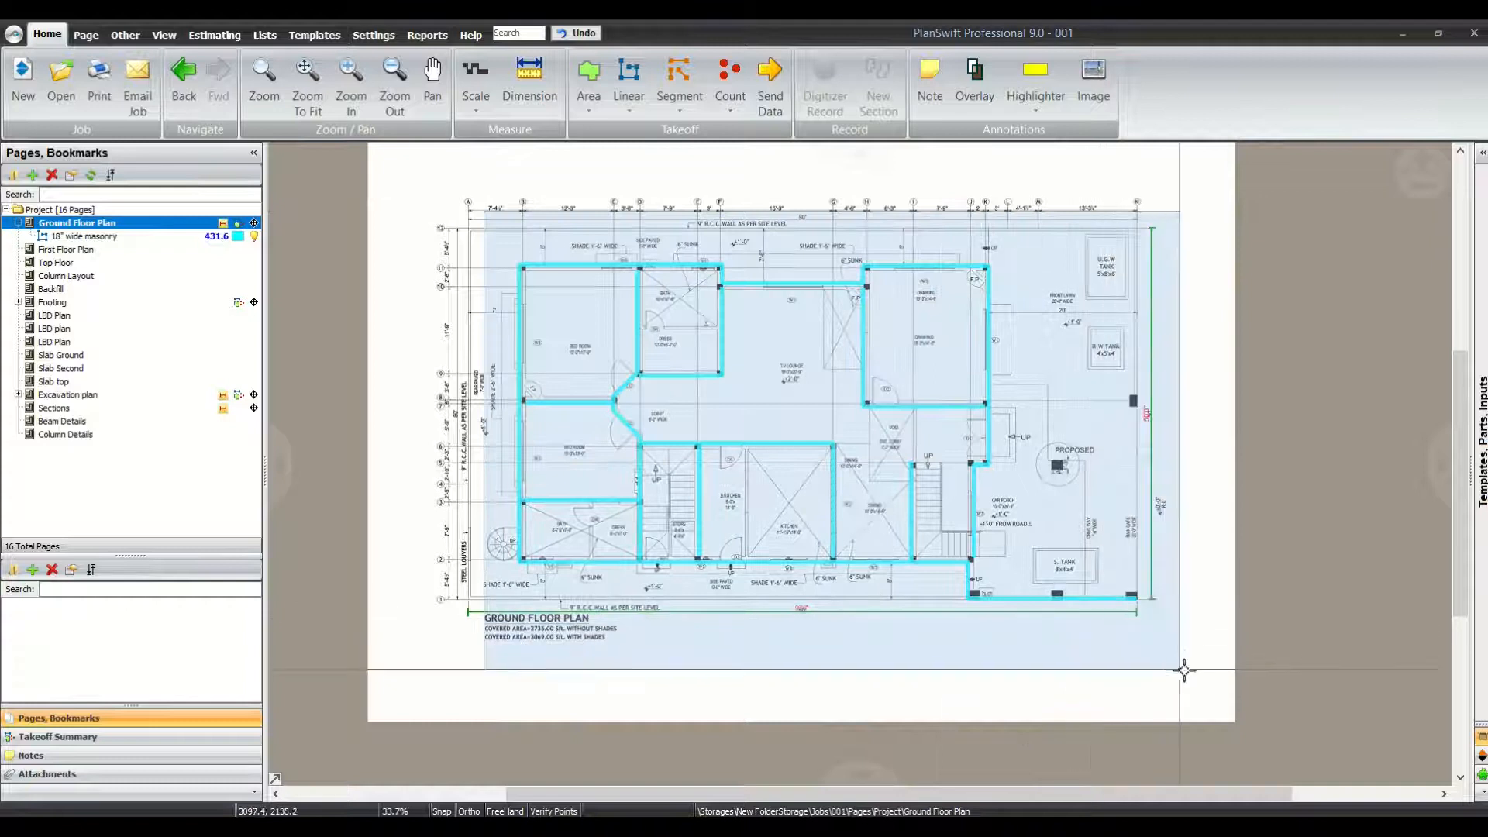
pyautogui.click(77, 235)
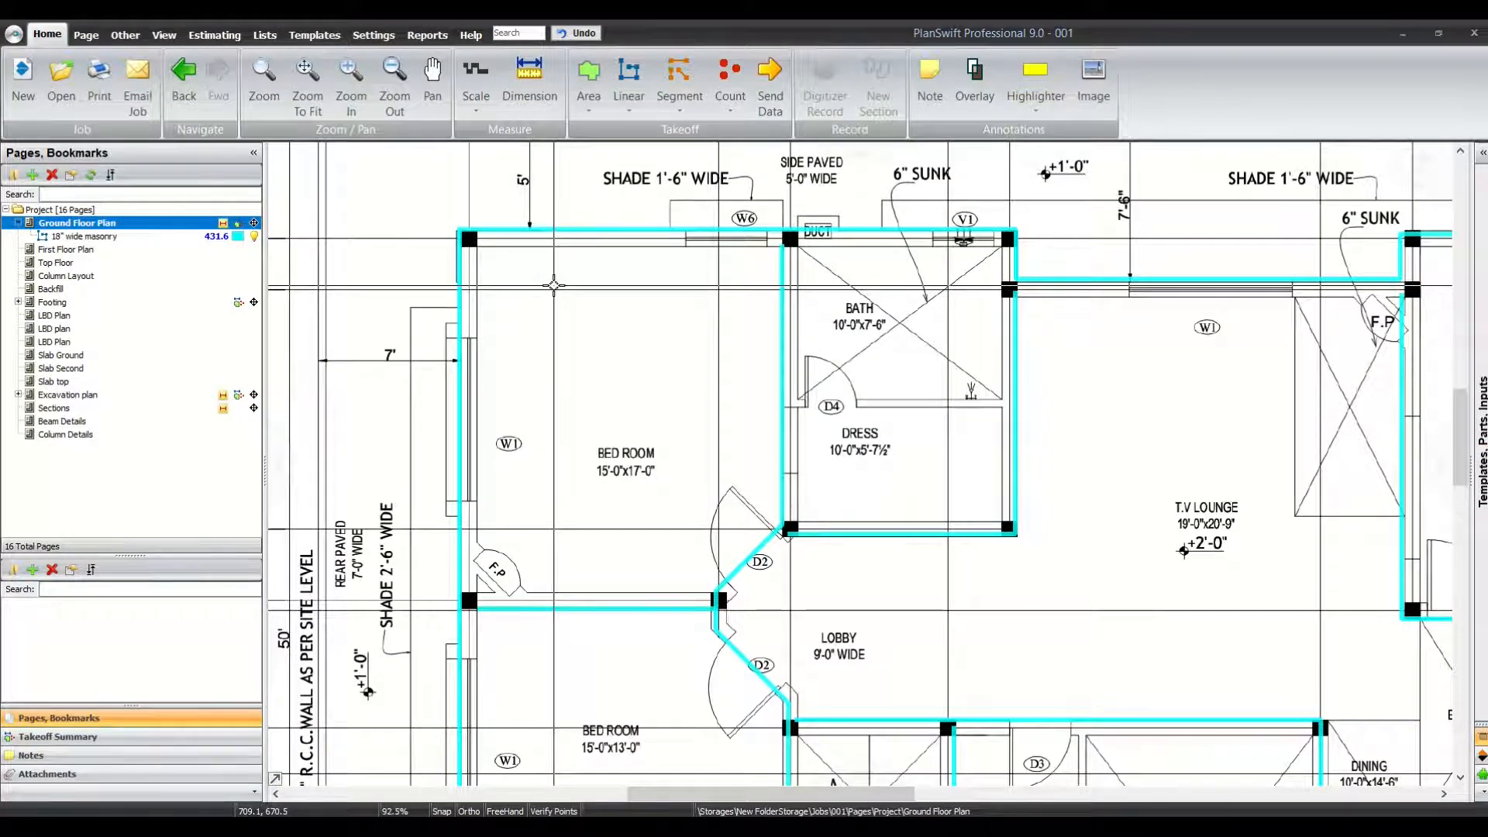
# - Return to the Sections drawing and fit the whole section in view
pyautogui.click(54, 408)
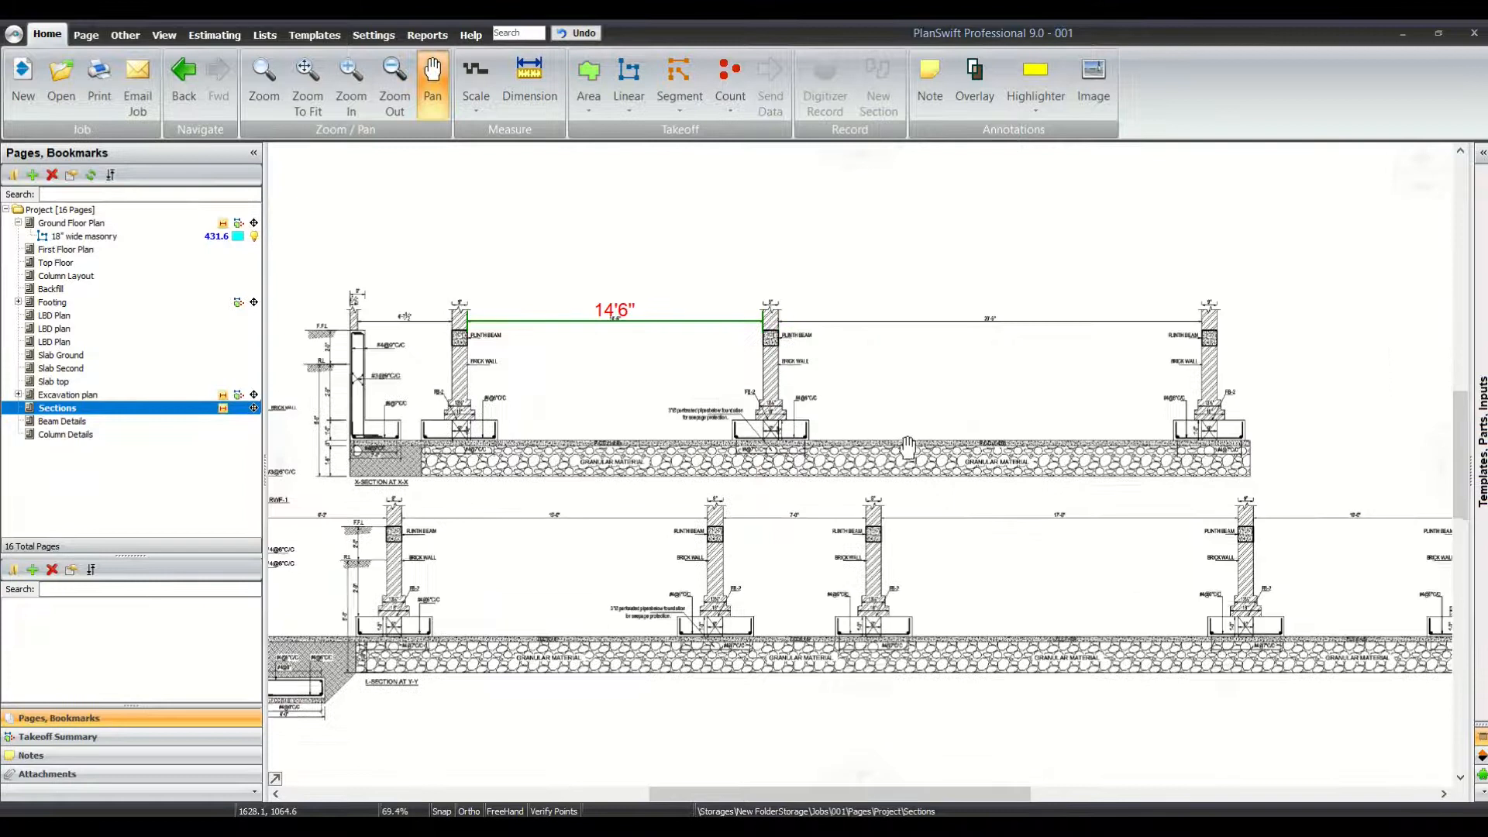
pyautogui.click(394, 72)
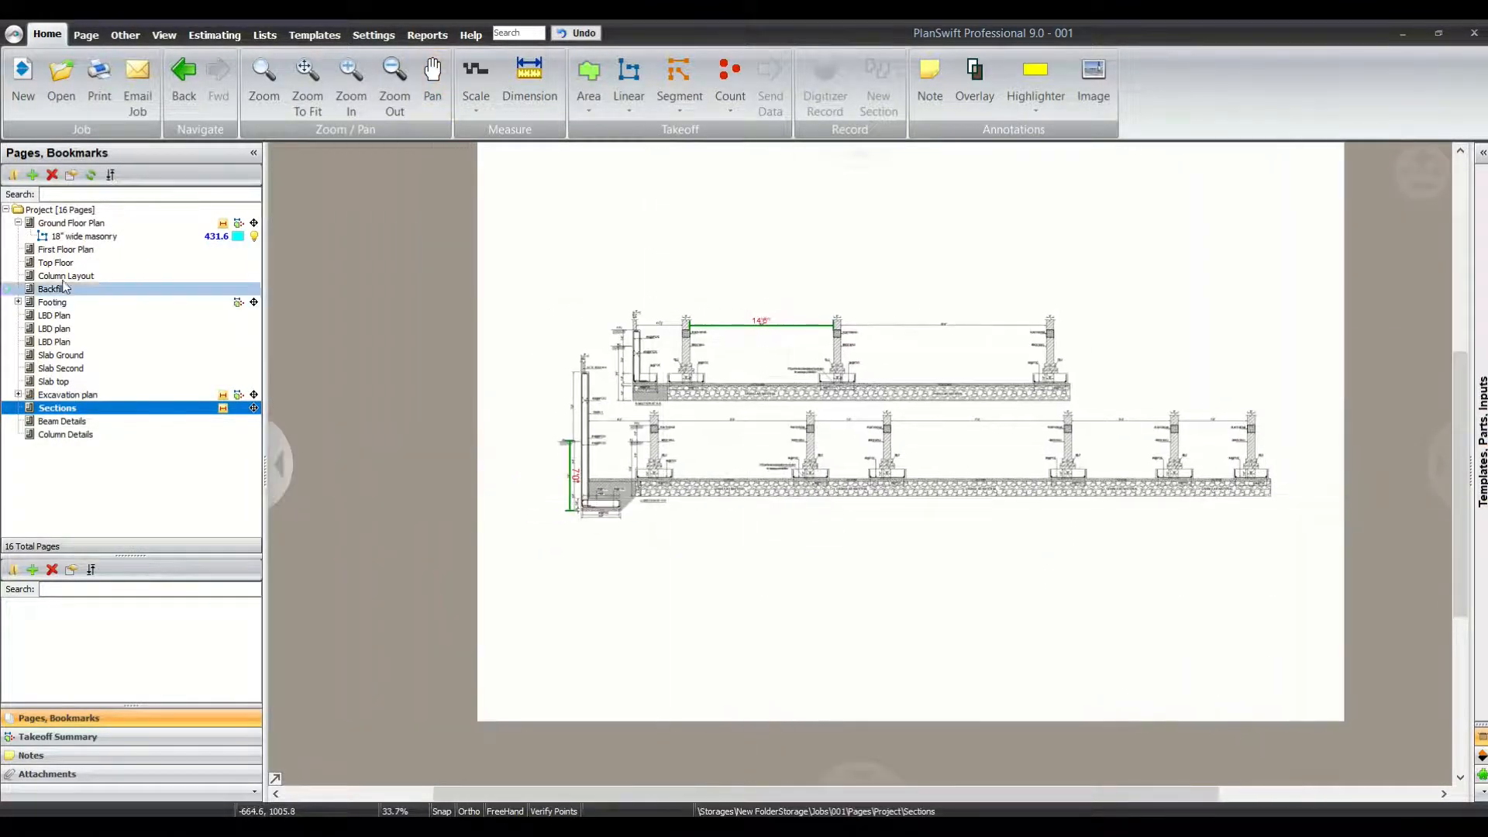
pyautogui.click(71, 223)
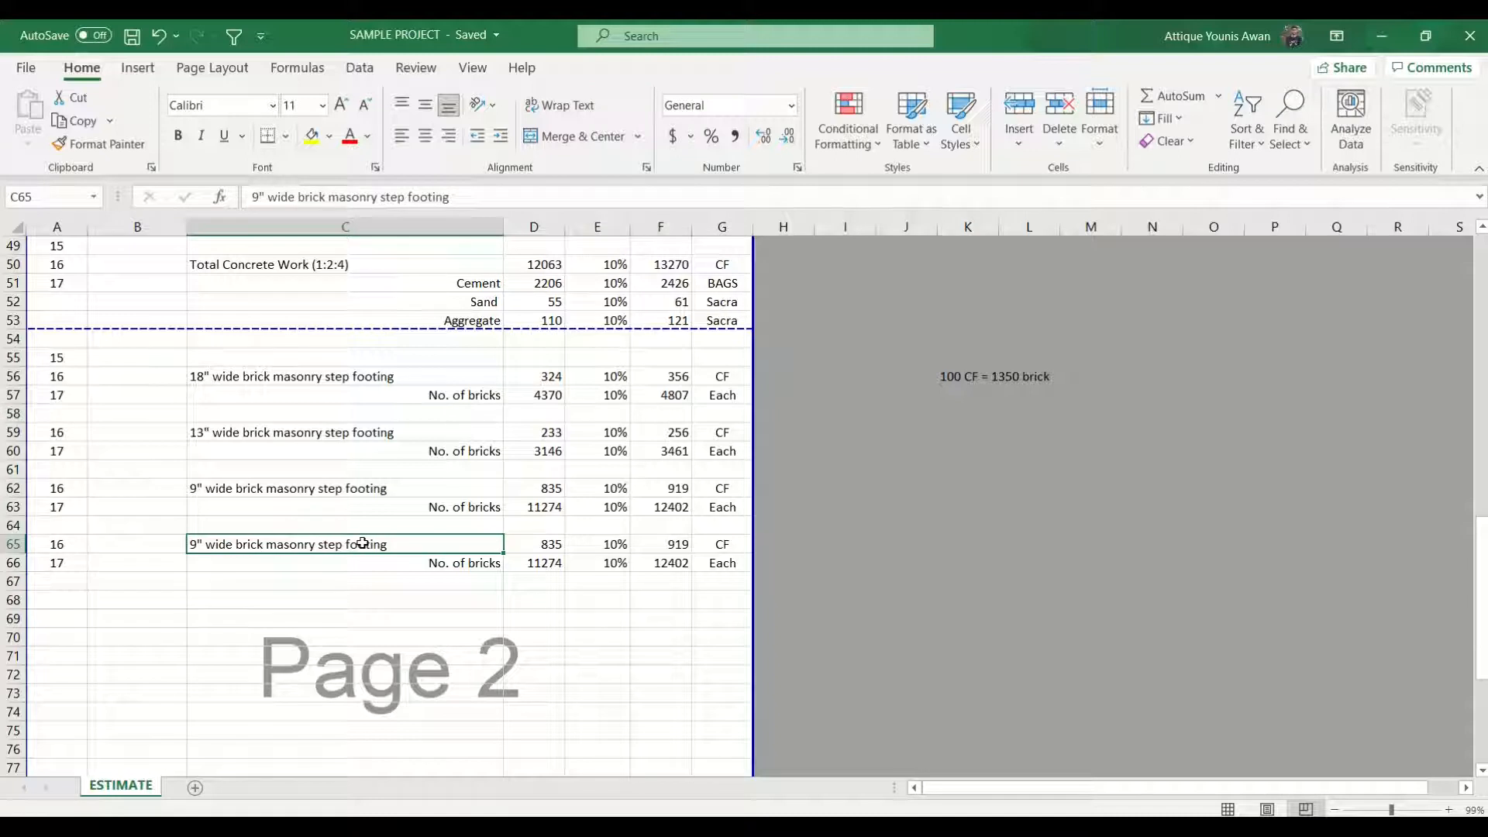
# - Overwrite the C65 description with 'Concrete for 9" x 9" plinth beam'
pyautogui.write('Concrete for')
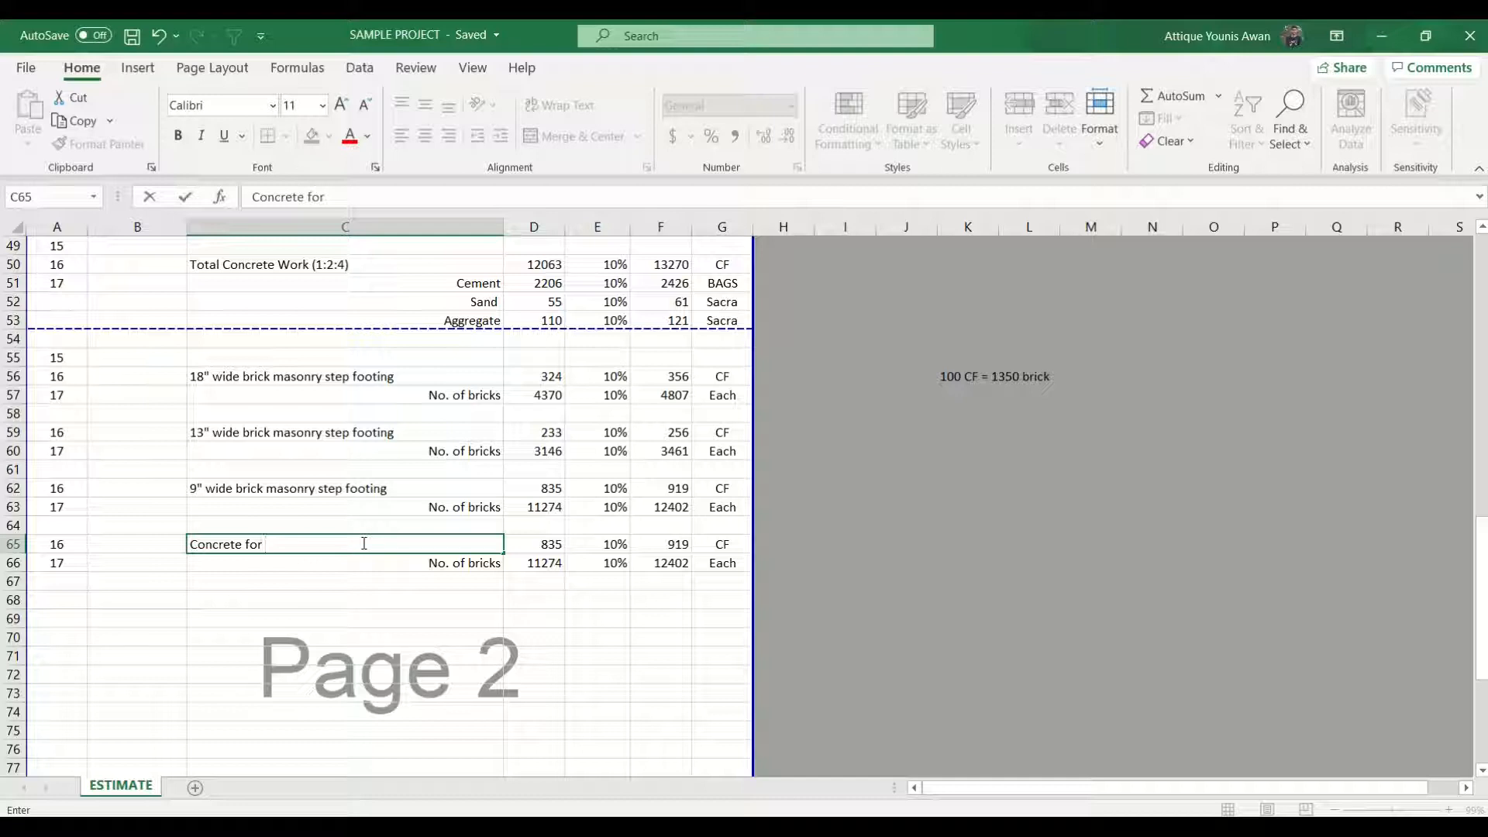
pyautogui.write('9" c')
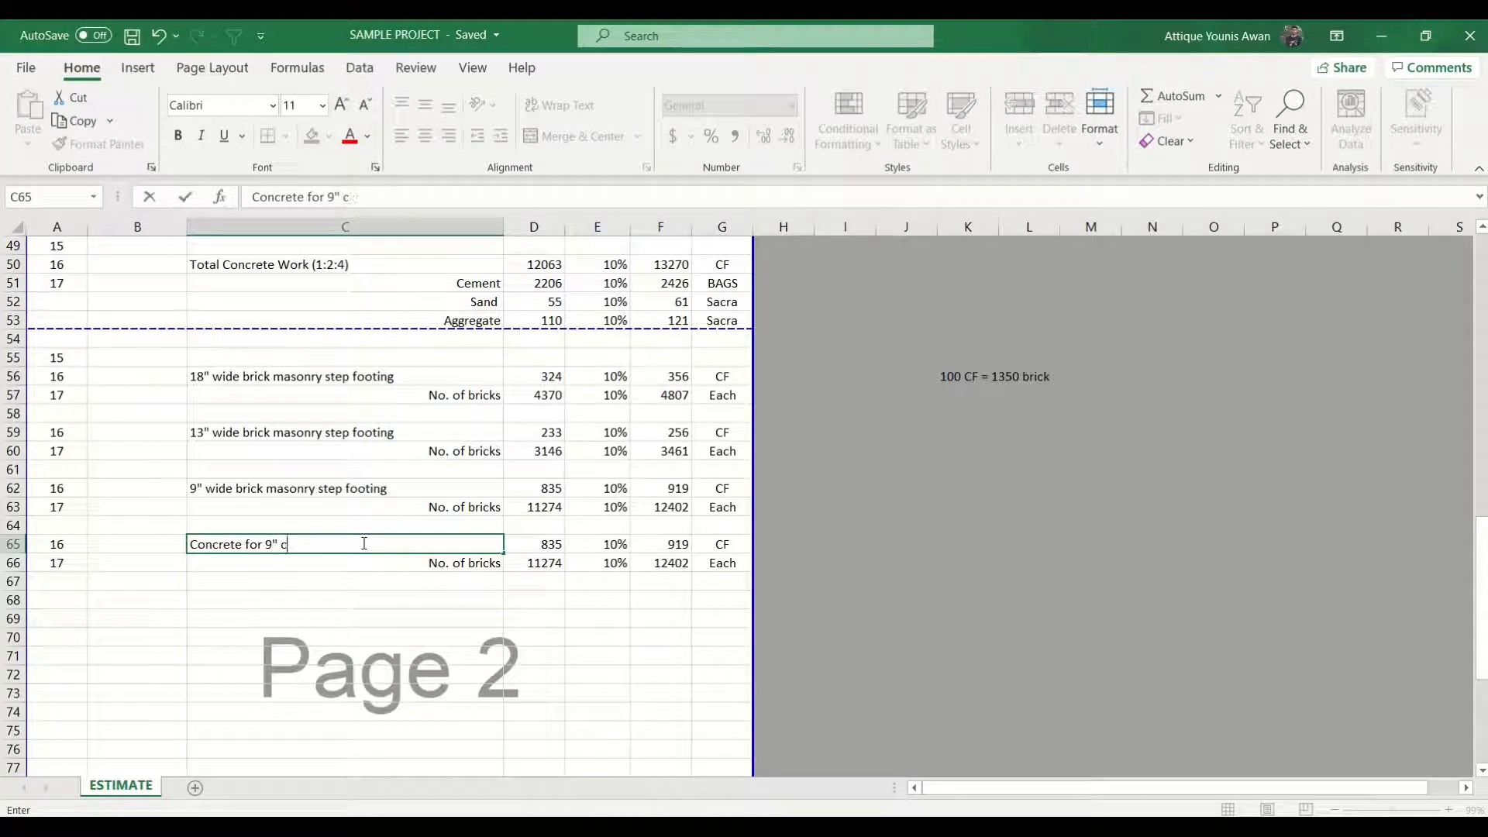
pyautogui.press('Backspace')
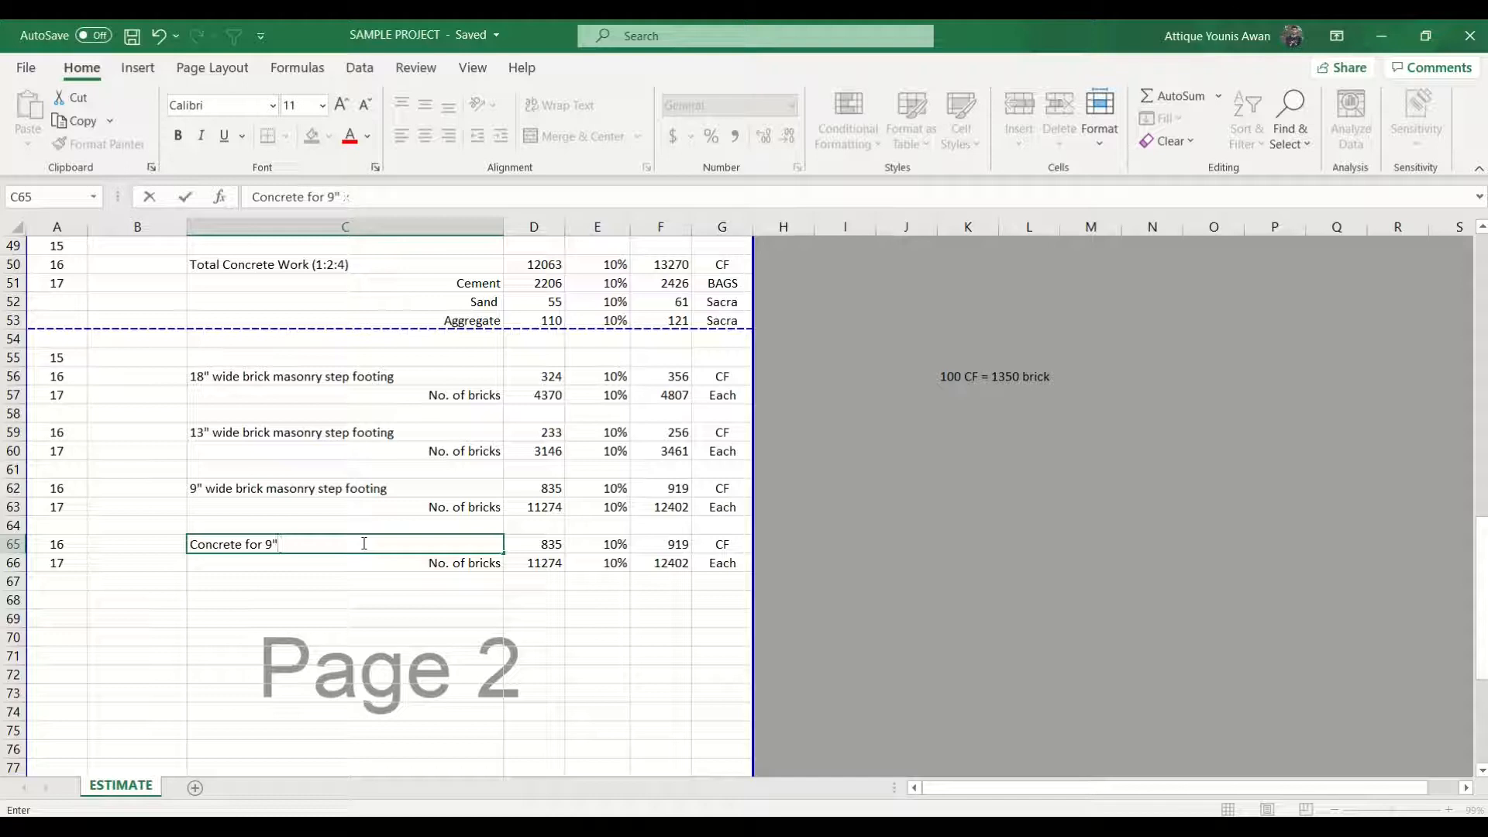
pyautogui.write('x 9"')
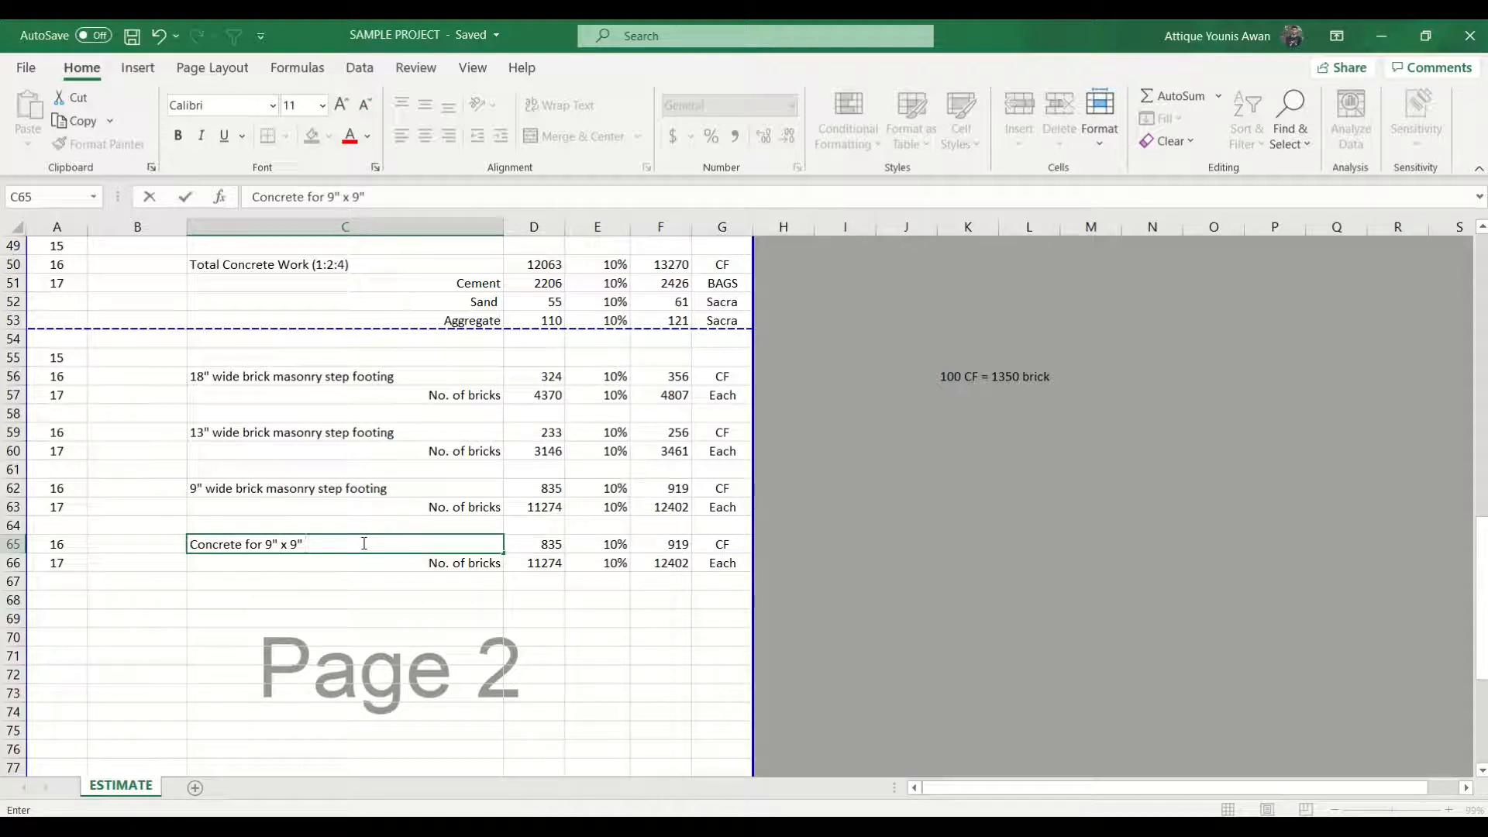
pyautogui.write('plinth bea')
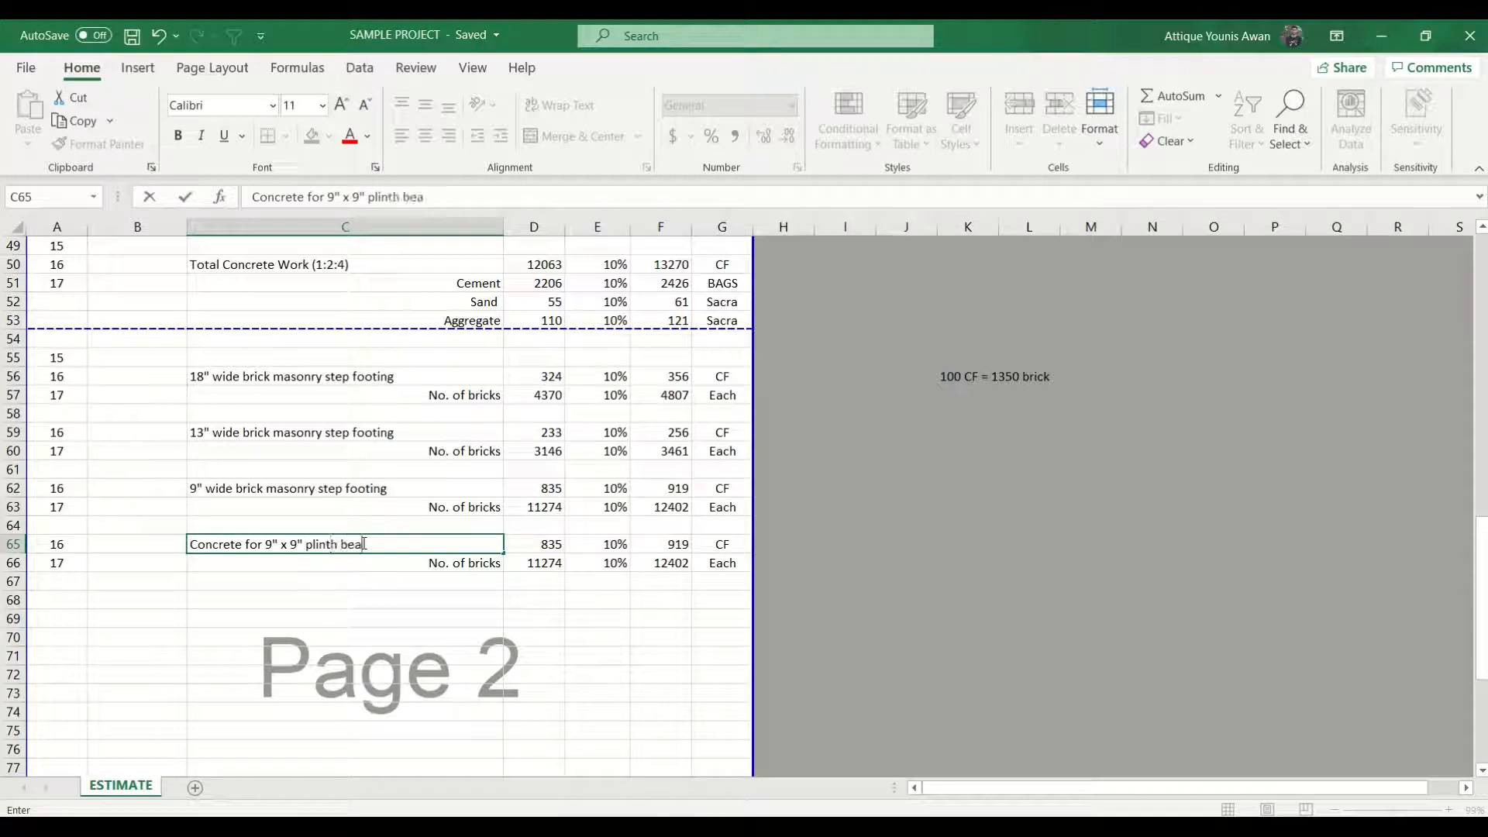
pyautogui.press('Enter')
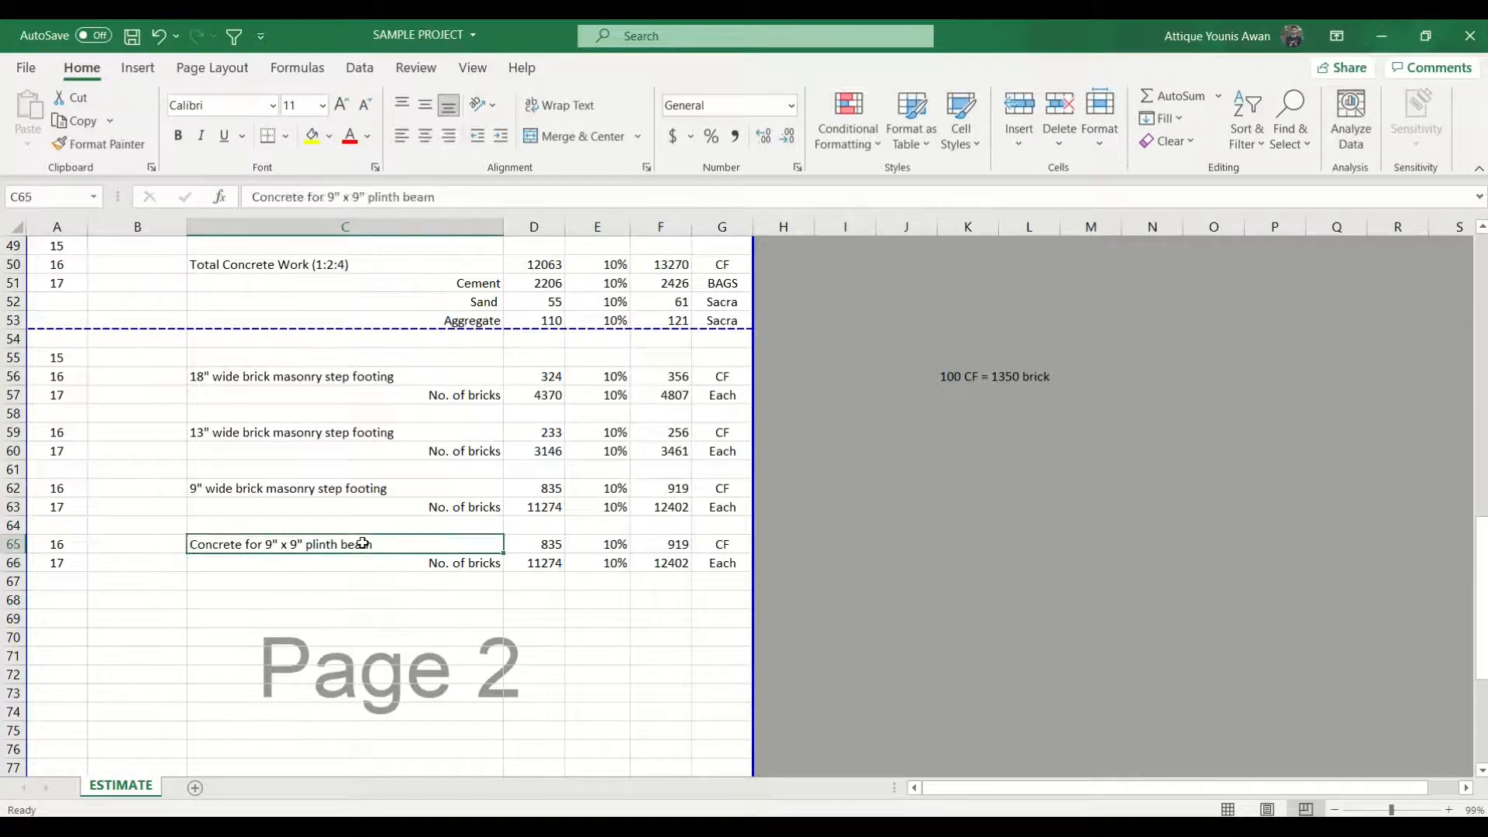
pyautogui.click(722, 544)
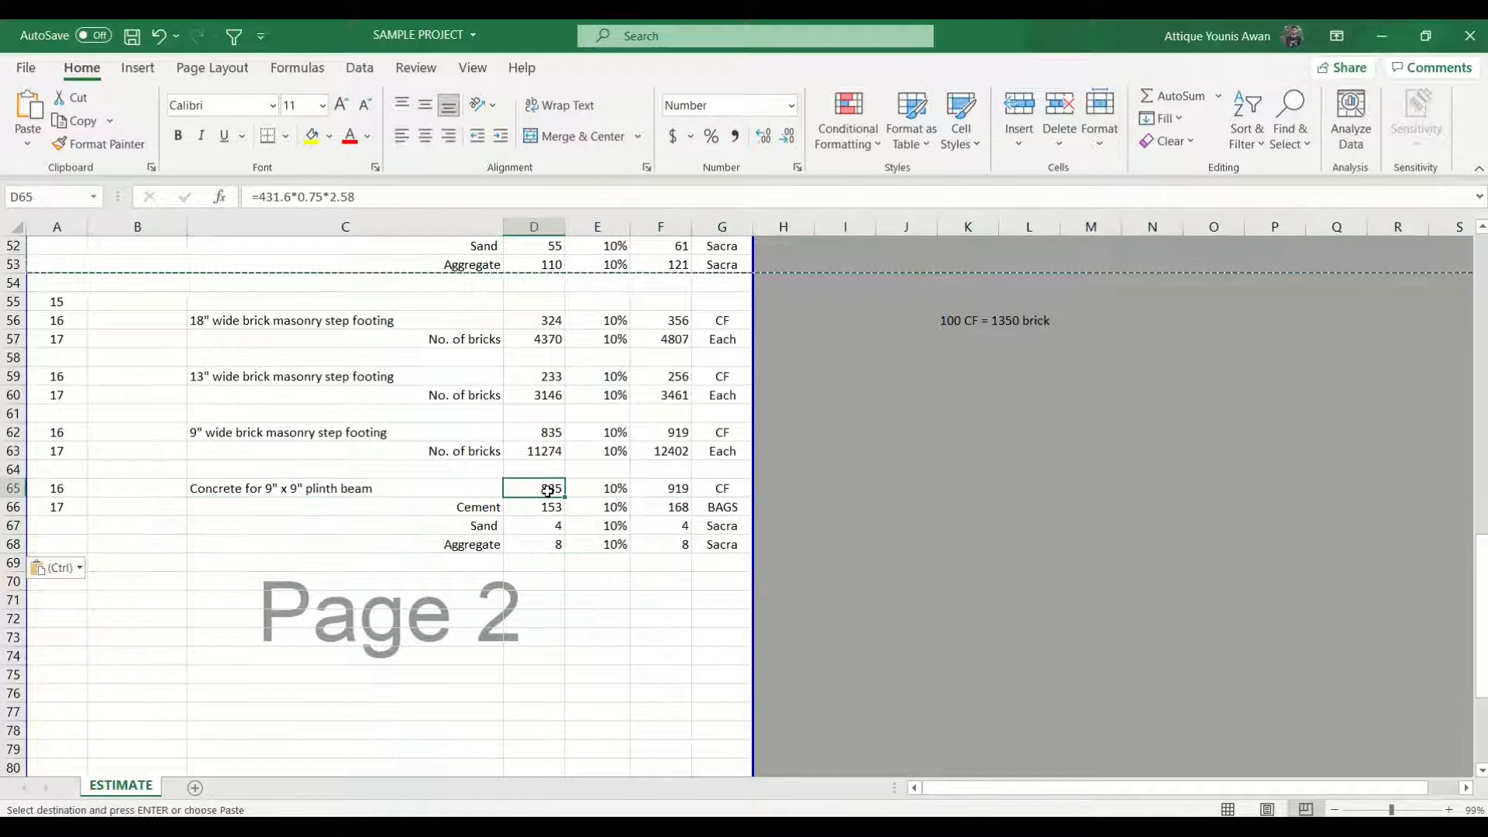
# - Append the mix ratio '(1:2:4)' to the plinth beam description in C65 and commit it
pyautogui.press('Escape')
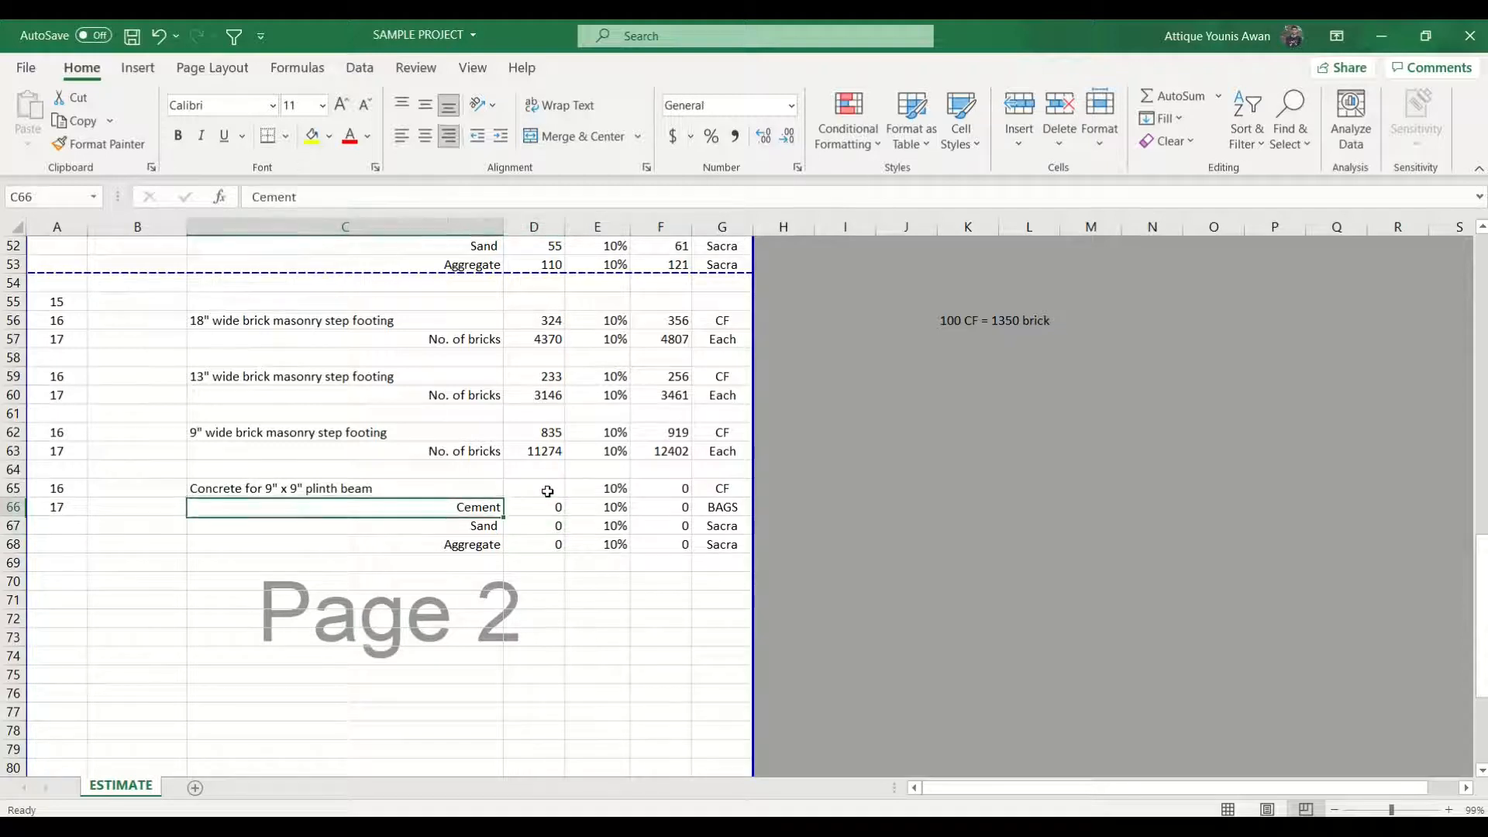
pyautogui.click(536, 525)
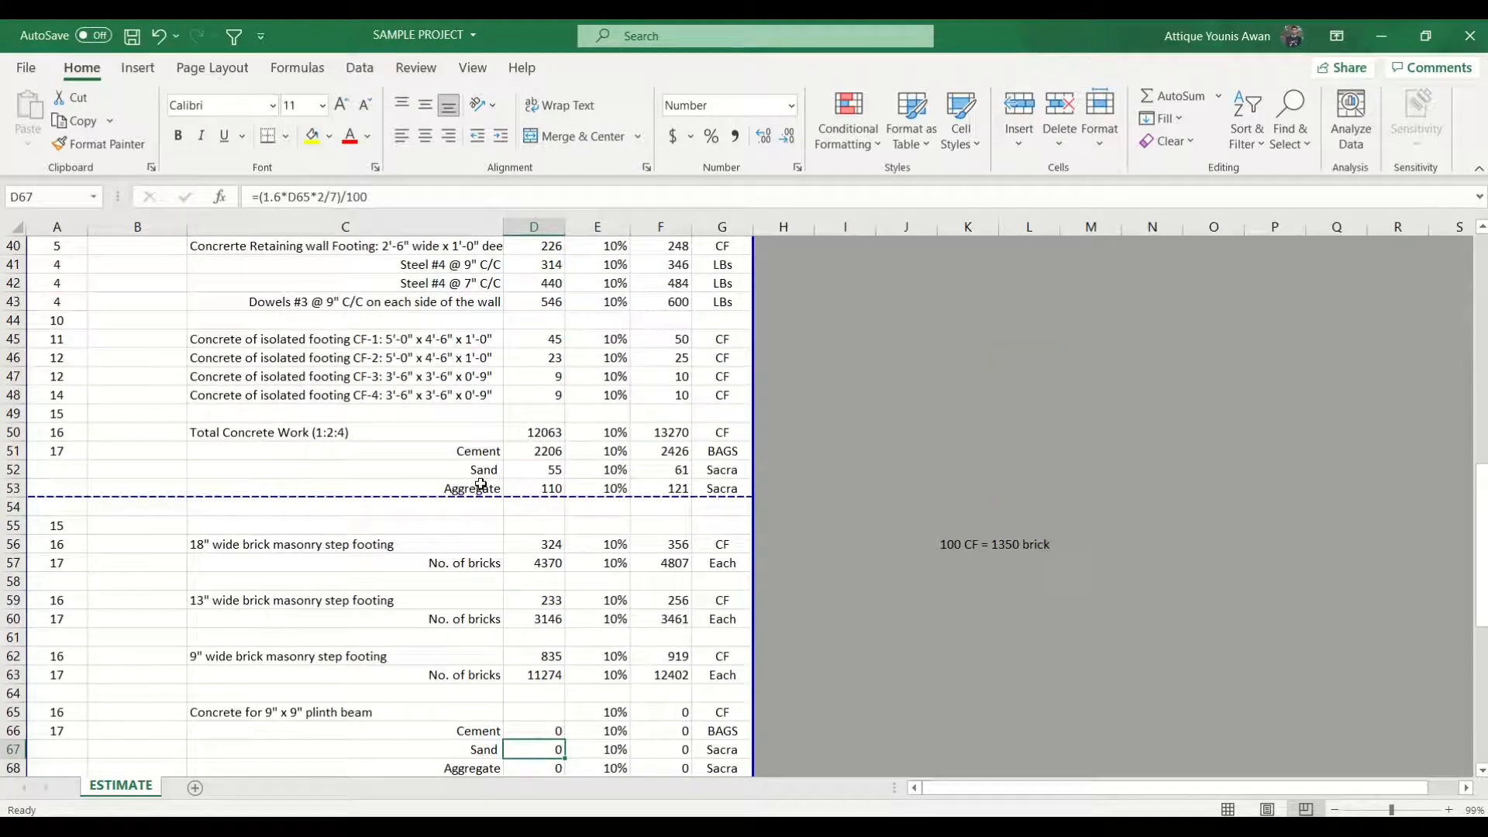
pyautogui.scroll(-3)
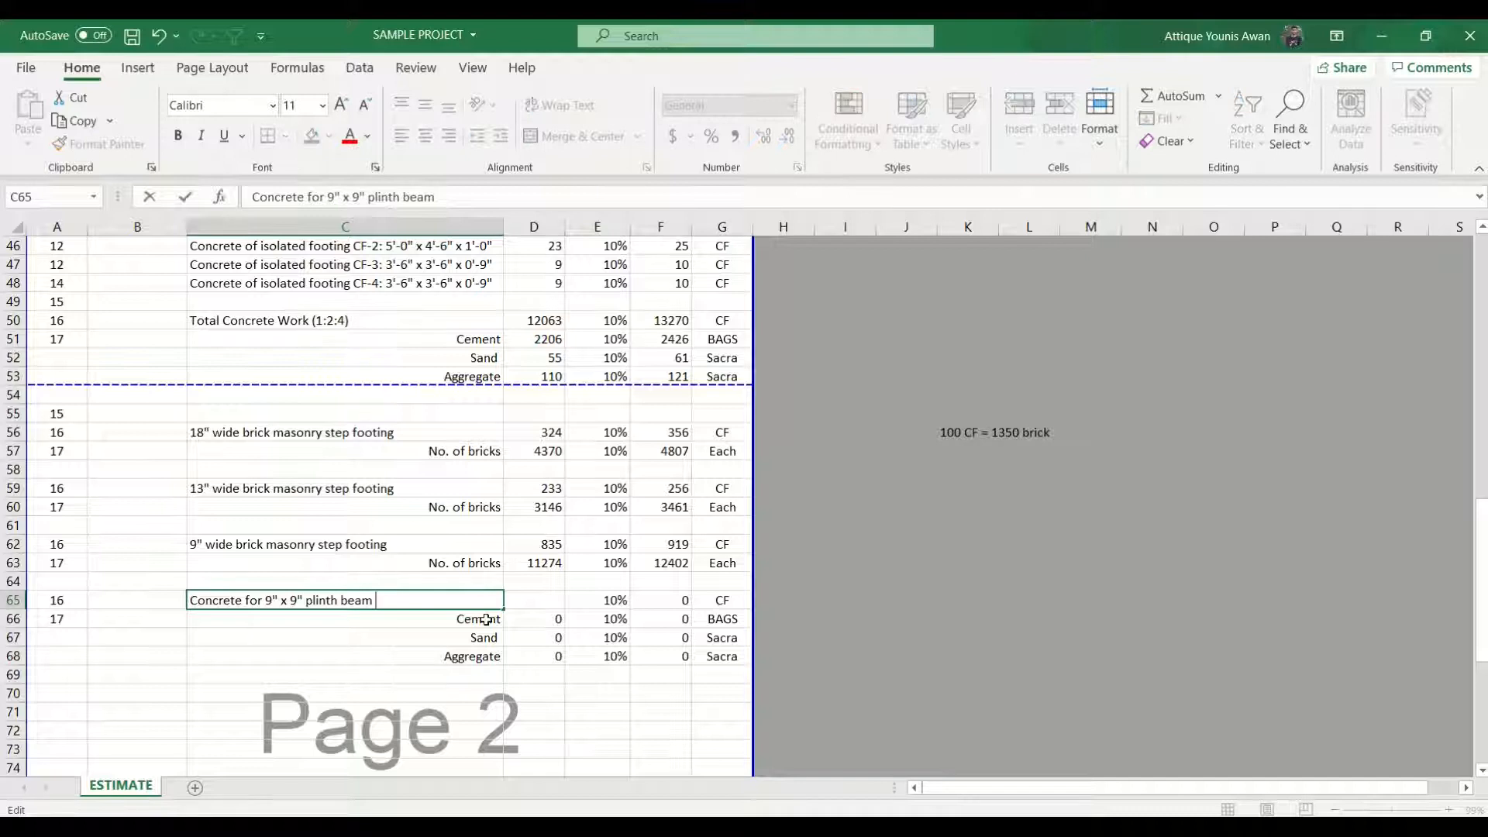
pyautogui.write('(1:')
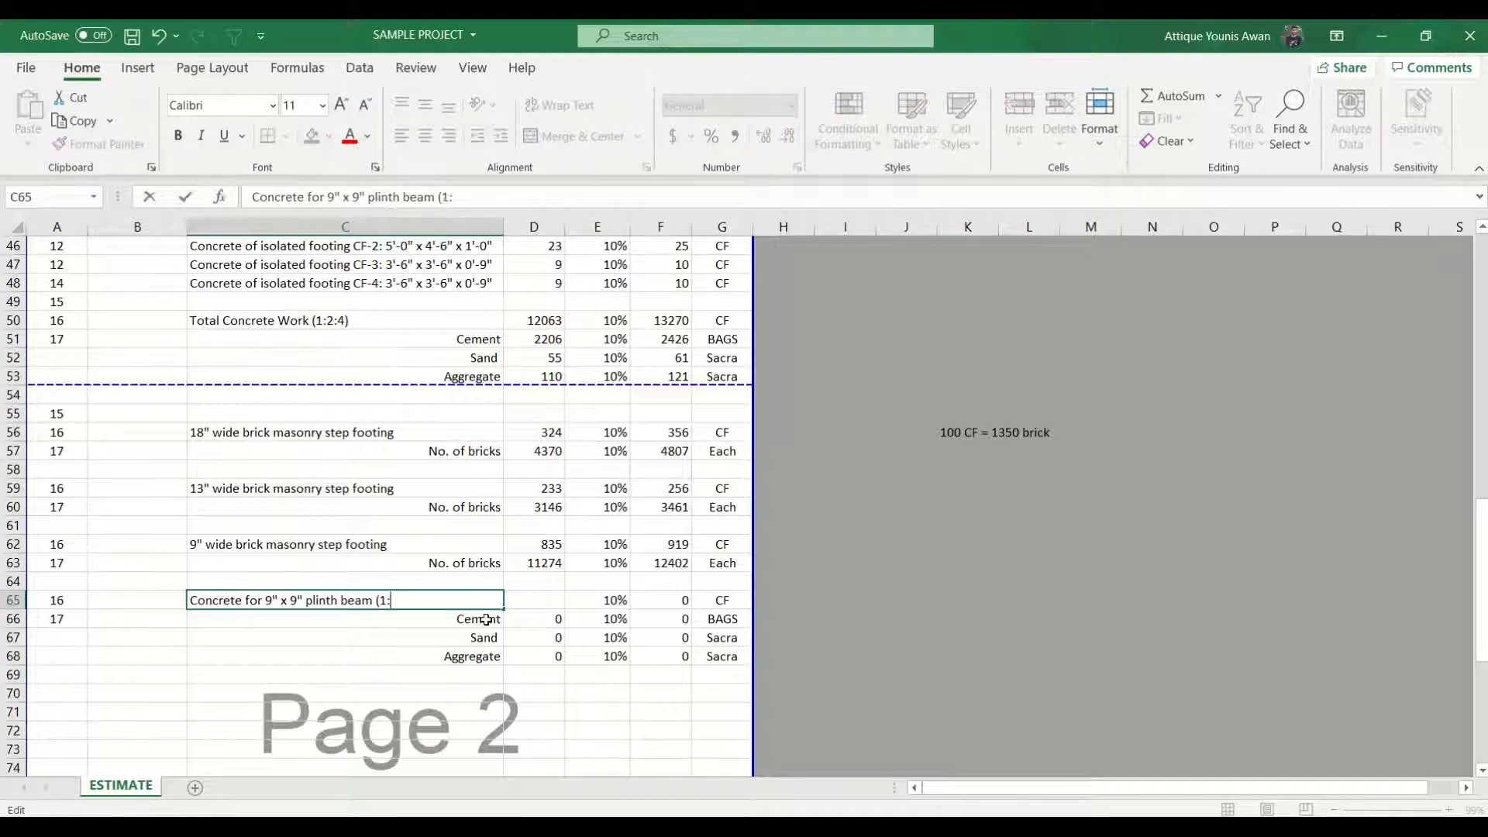
pyautogui.write('2:')
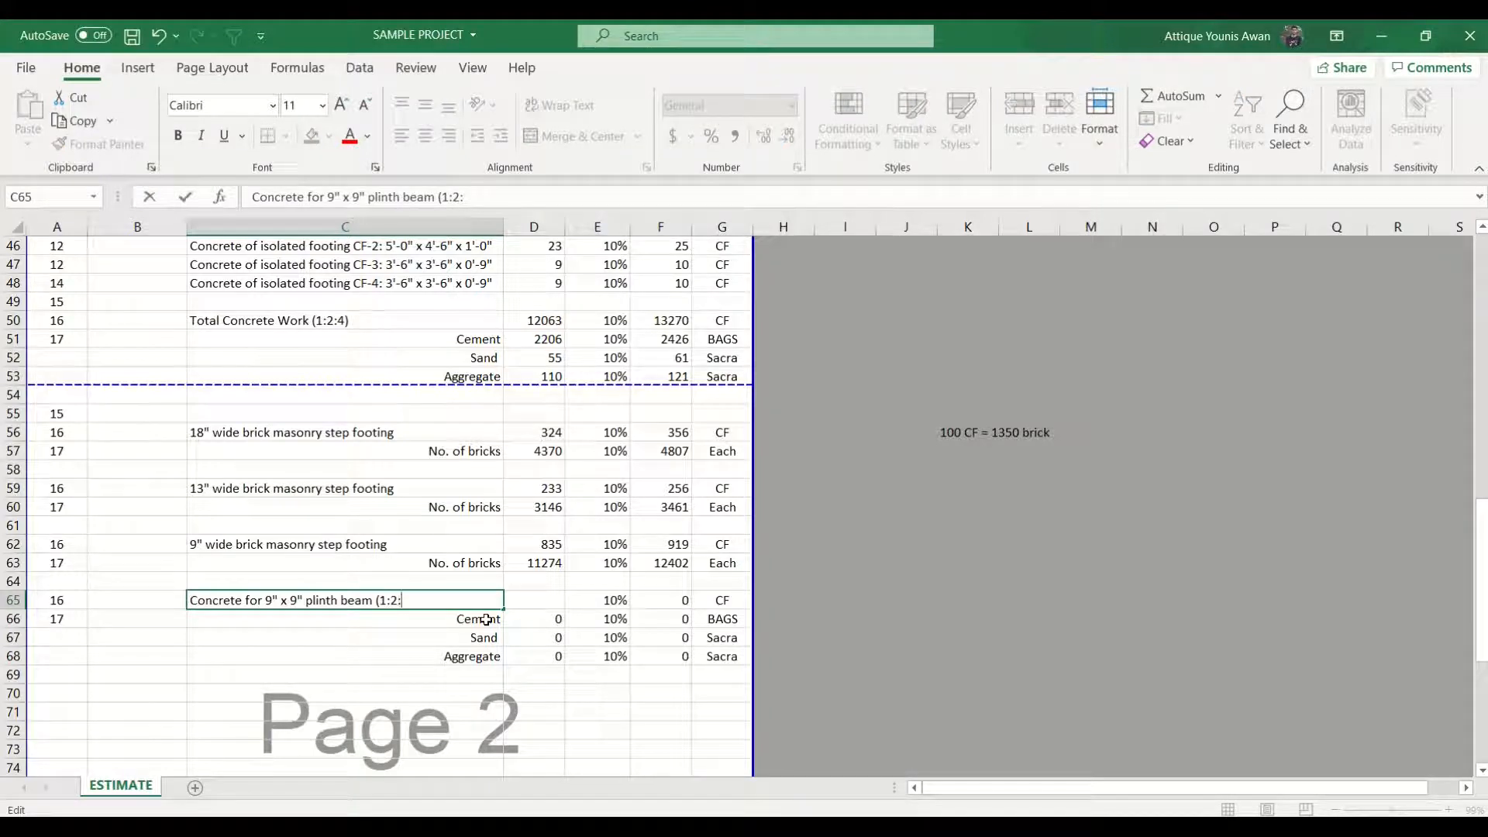
pyautogui.write('4)')
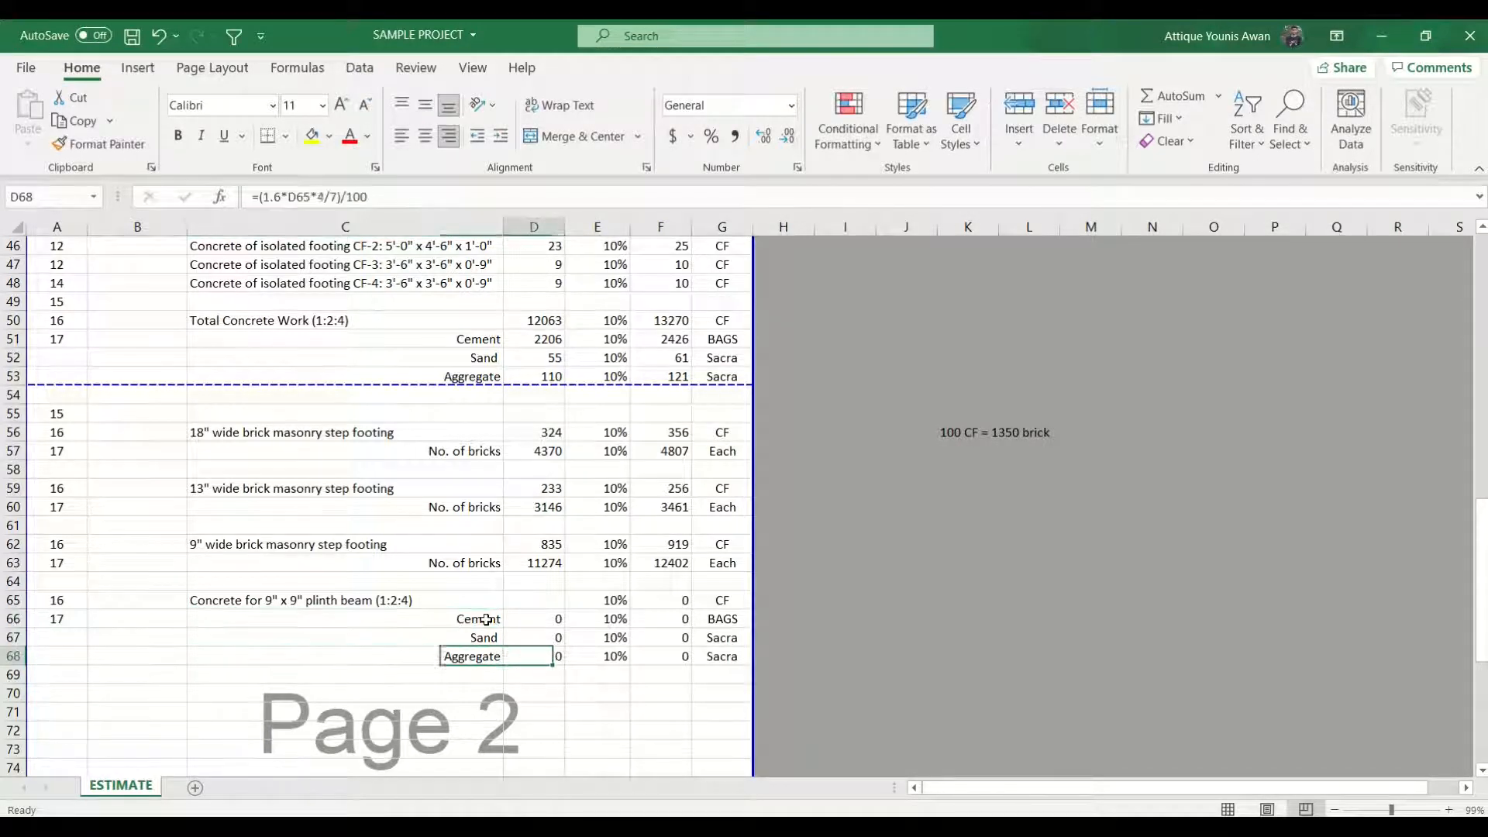
pyautogui.click(297, 600)
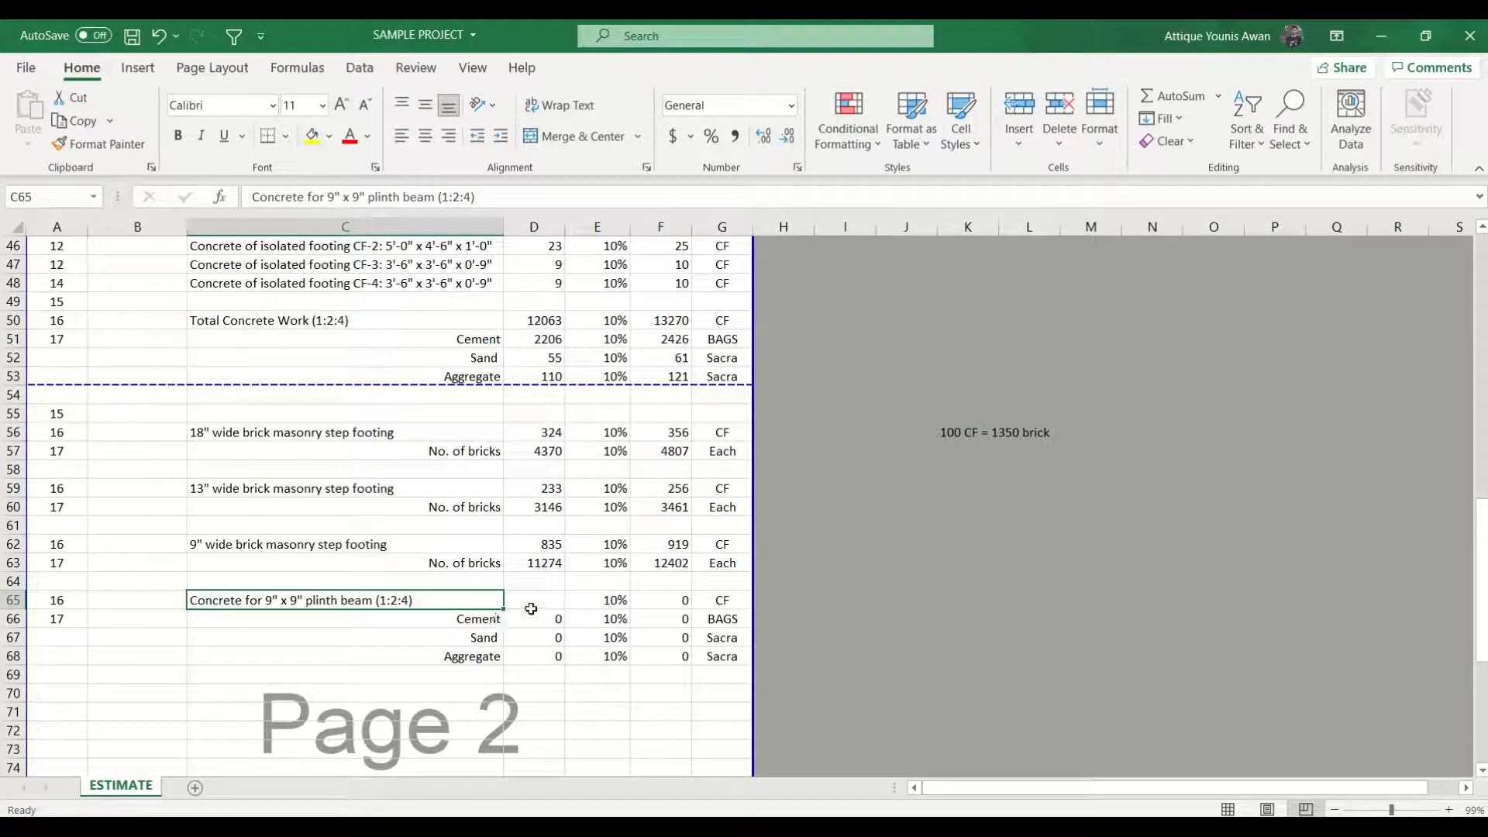
pyautogui.click(533, 600)
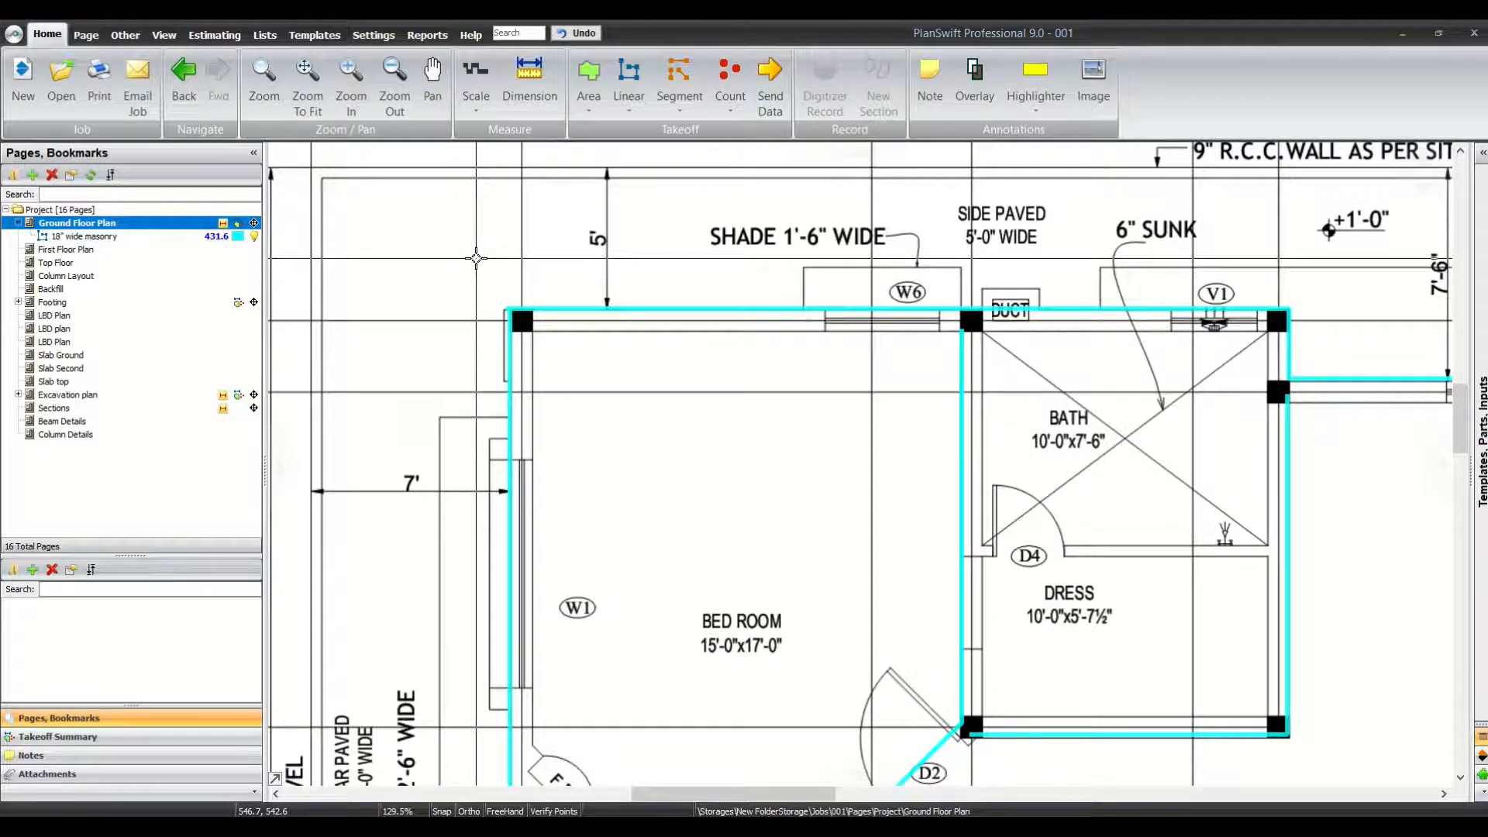
pyautogui.moveTo(459, 174)
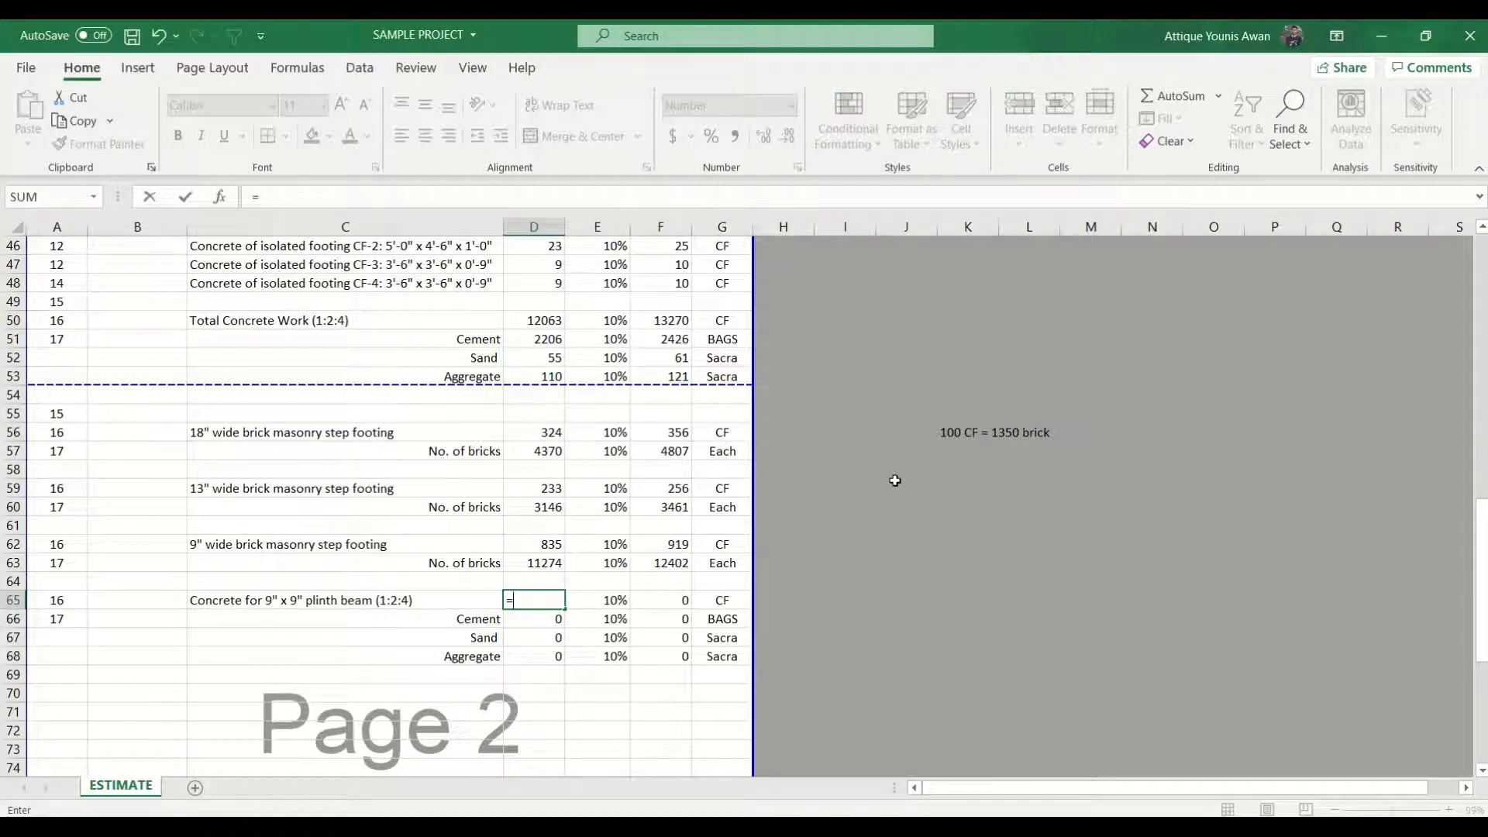
# - Enter =431.6*0.75*0.75 in D65, giving 243 CF with cement 44, sand 1, aggregate 2
pyautogui.write('431')
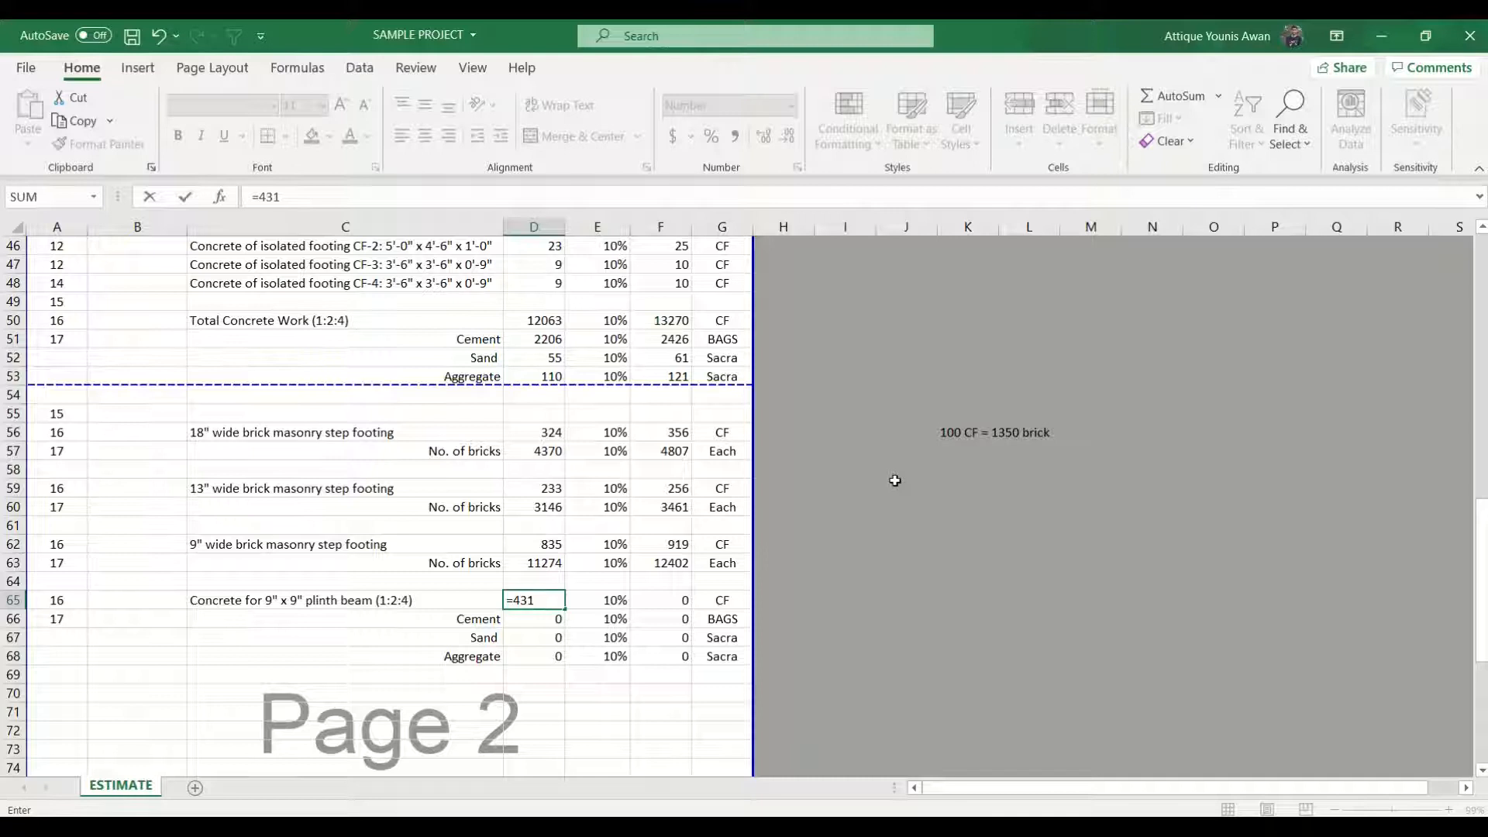
pyautogui.write('.6*')
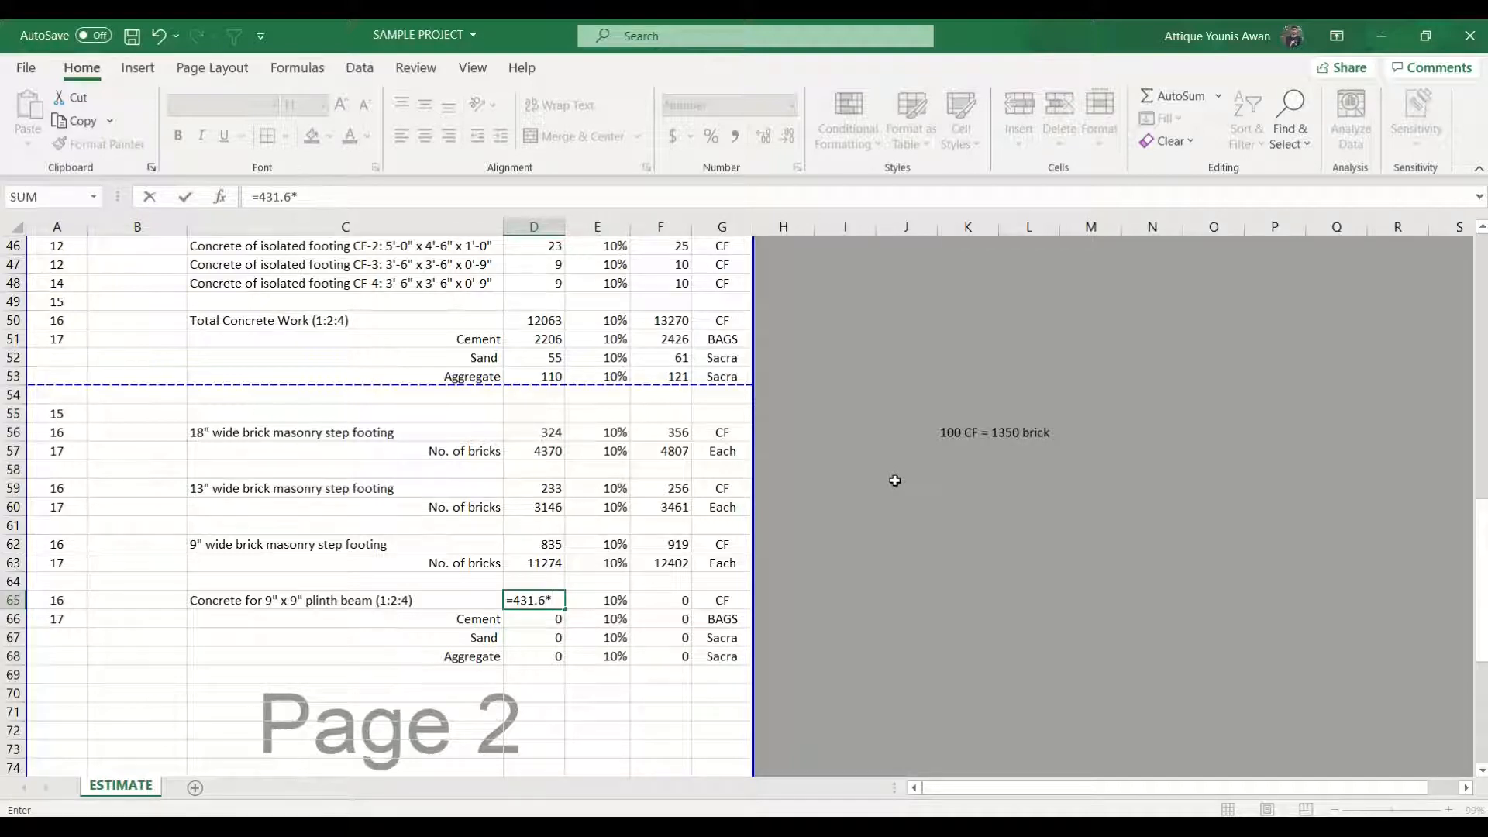
pyautogui.write('0.75')
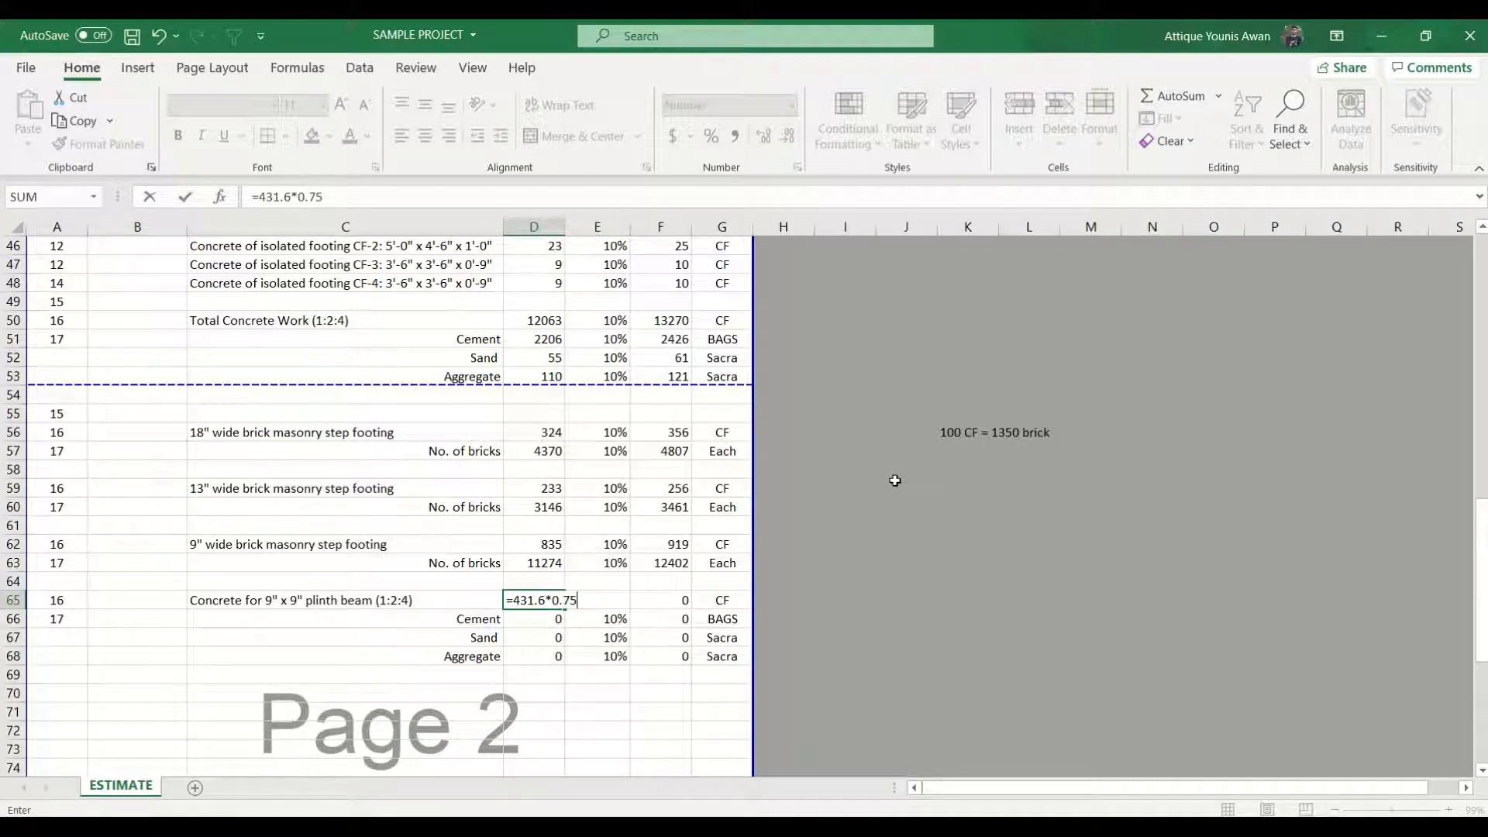
pyautogui.write('*0.75')
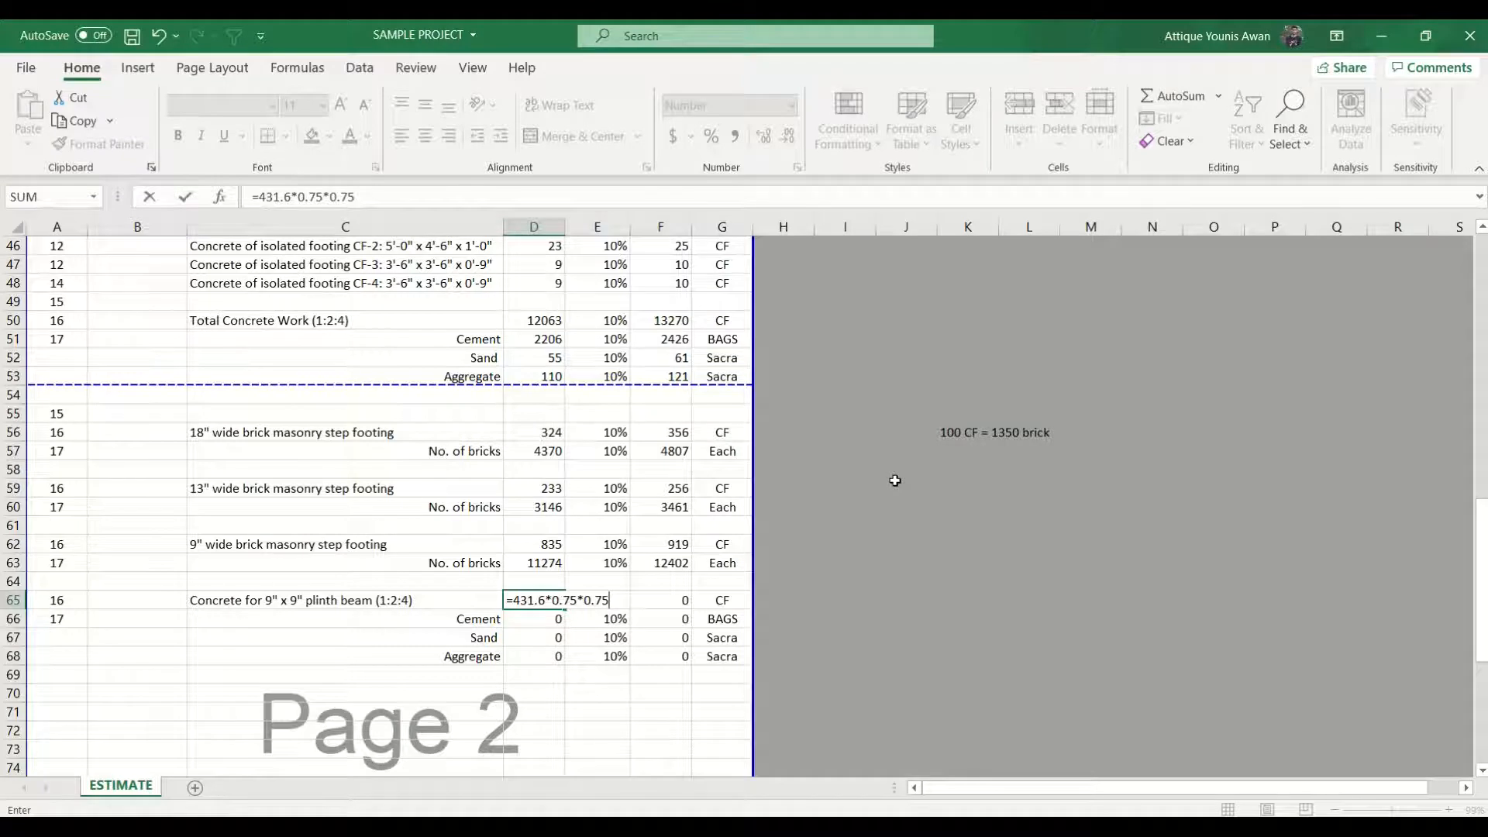
pyautogui.press('Enter')
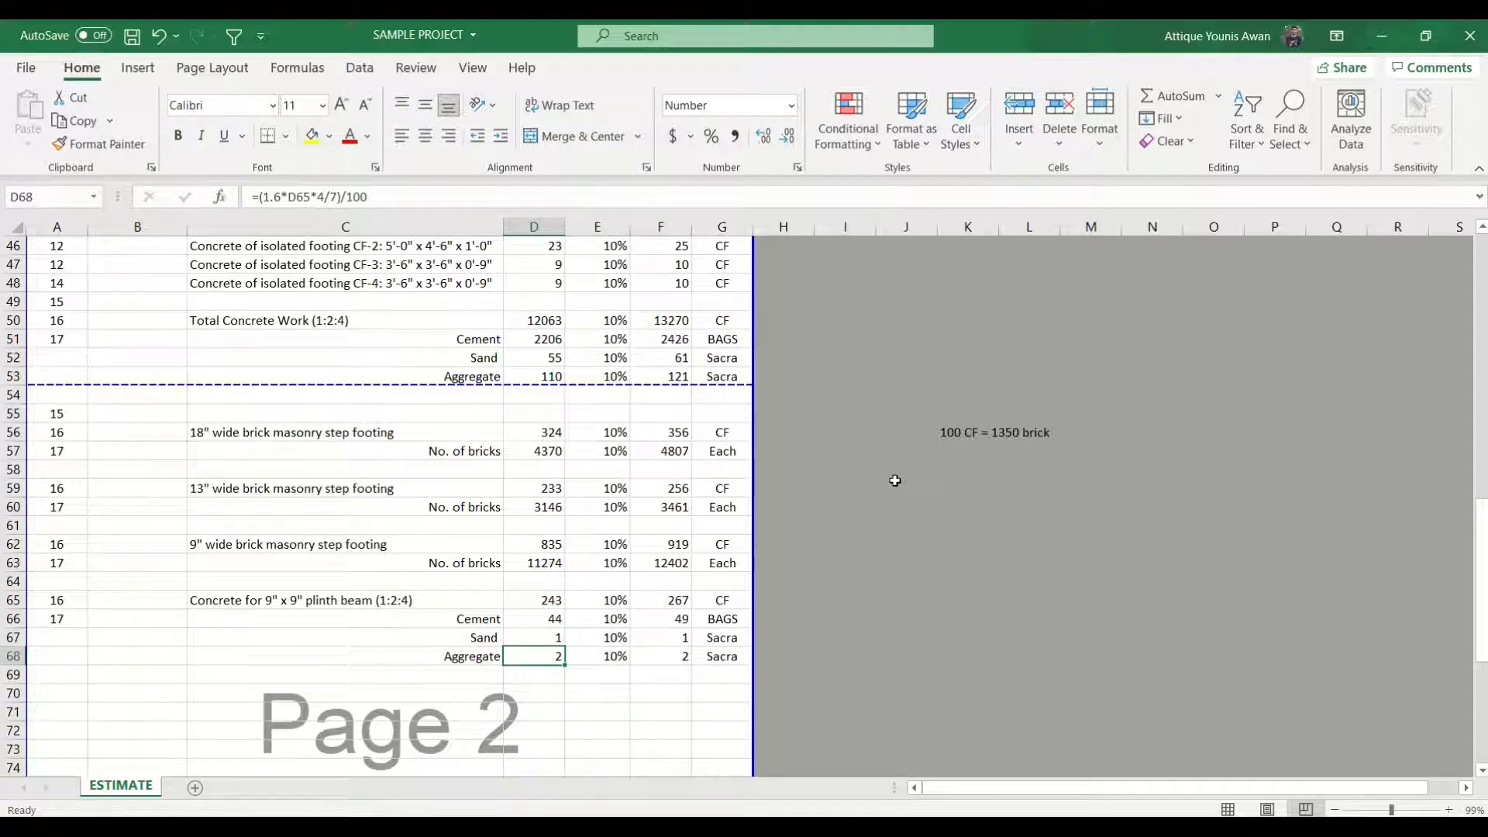
pyautogui.click(533, 618)
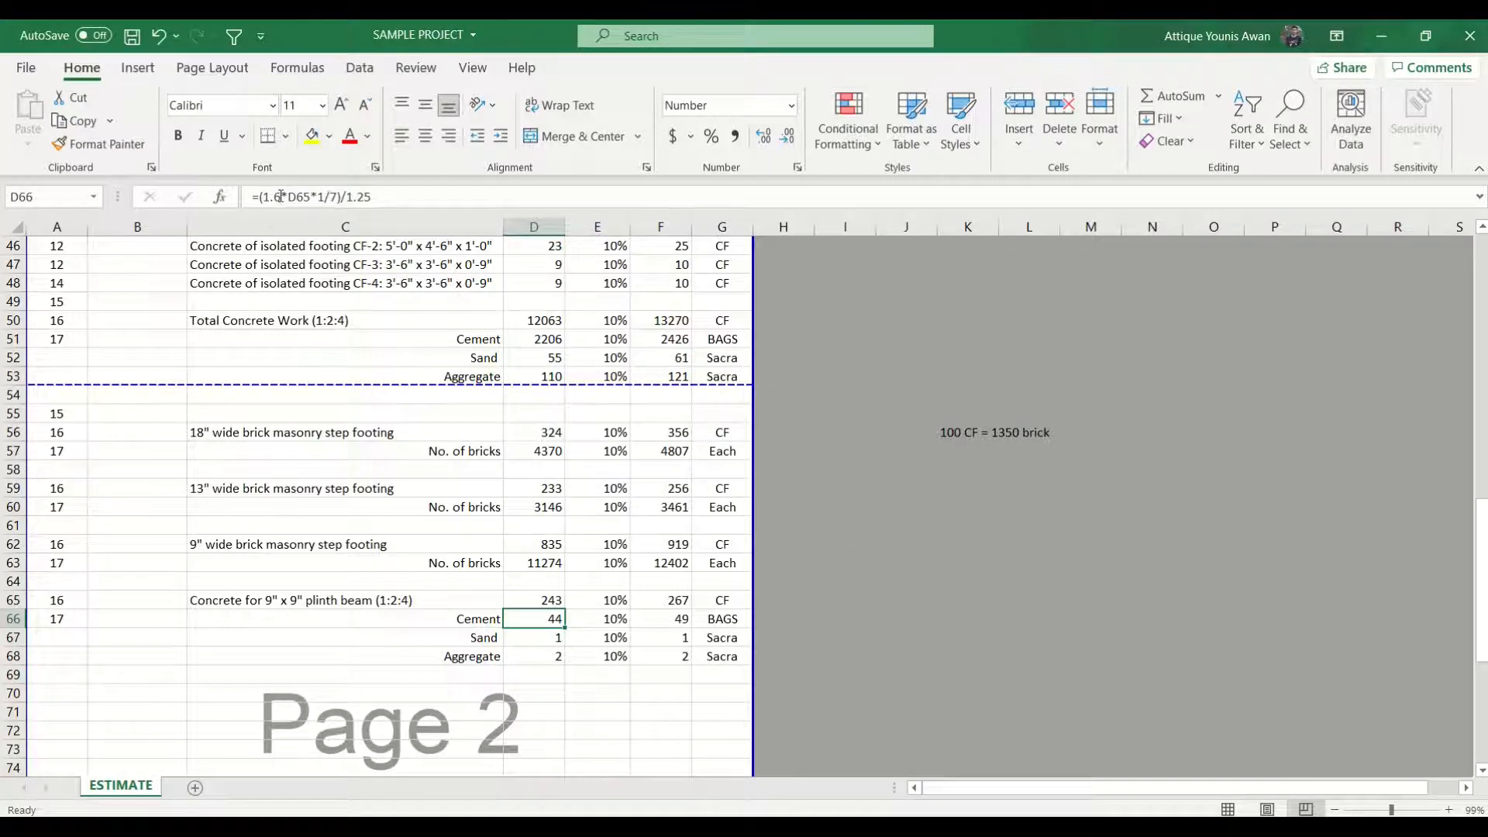
pyautogui.doubleClick(533, 619)
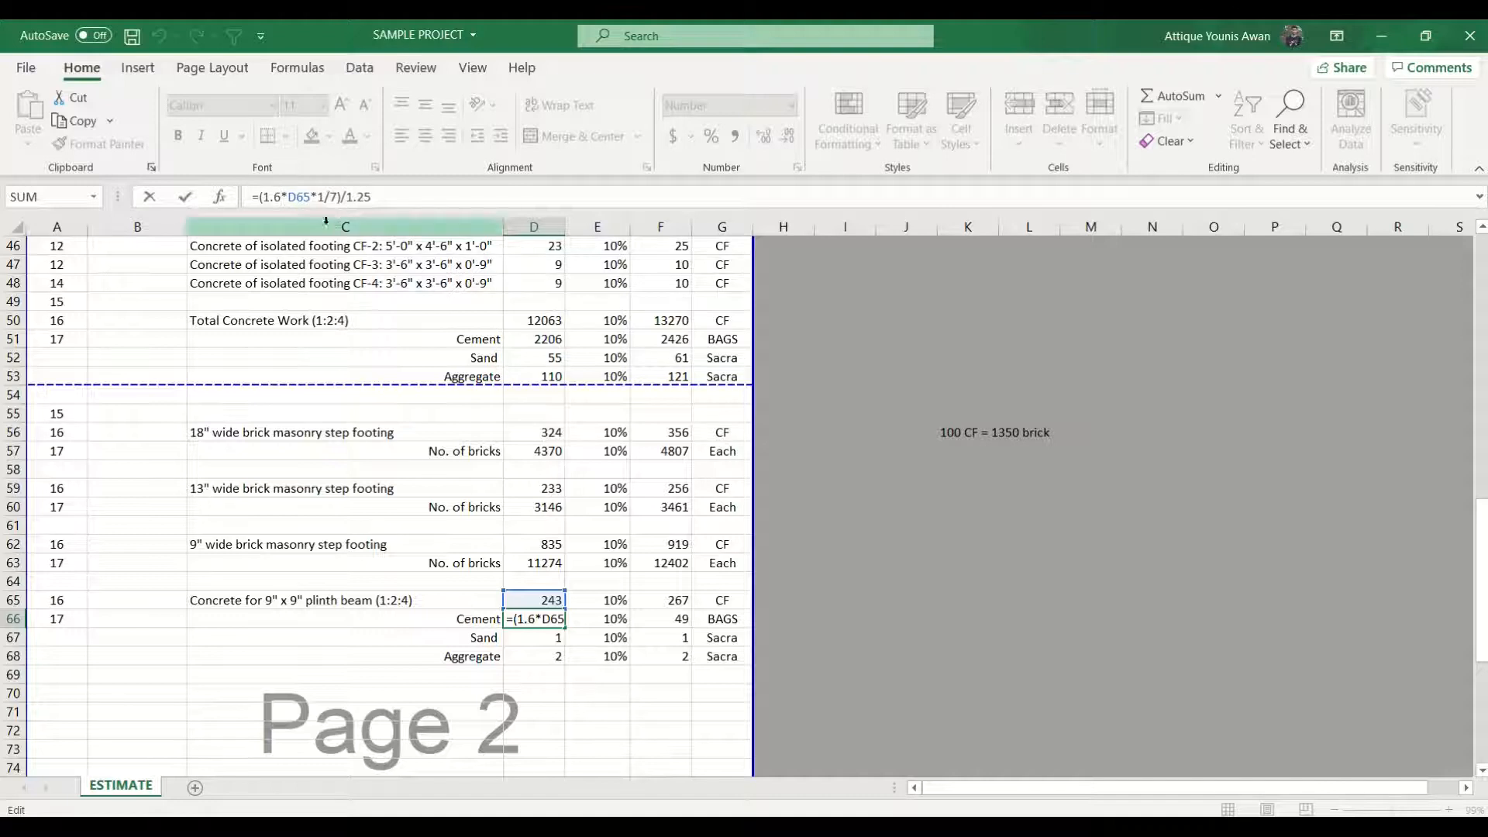
pyautogui.moveTo(541, 660)
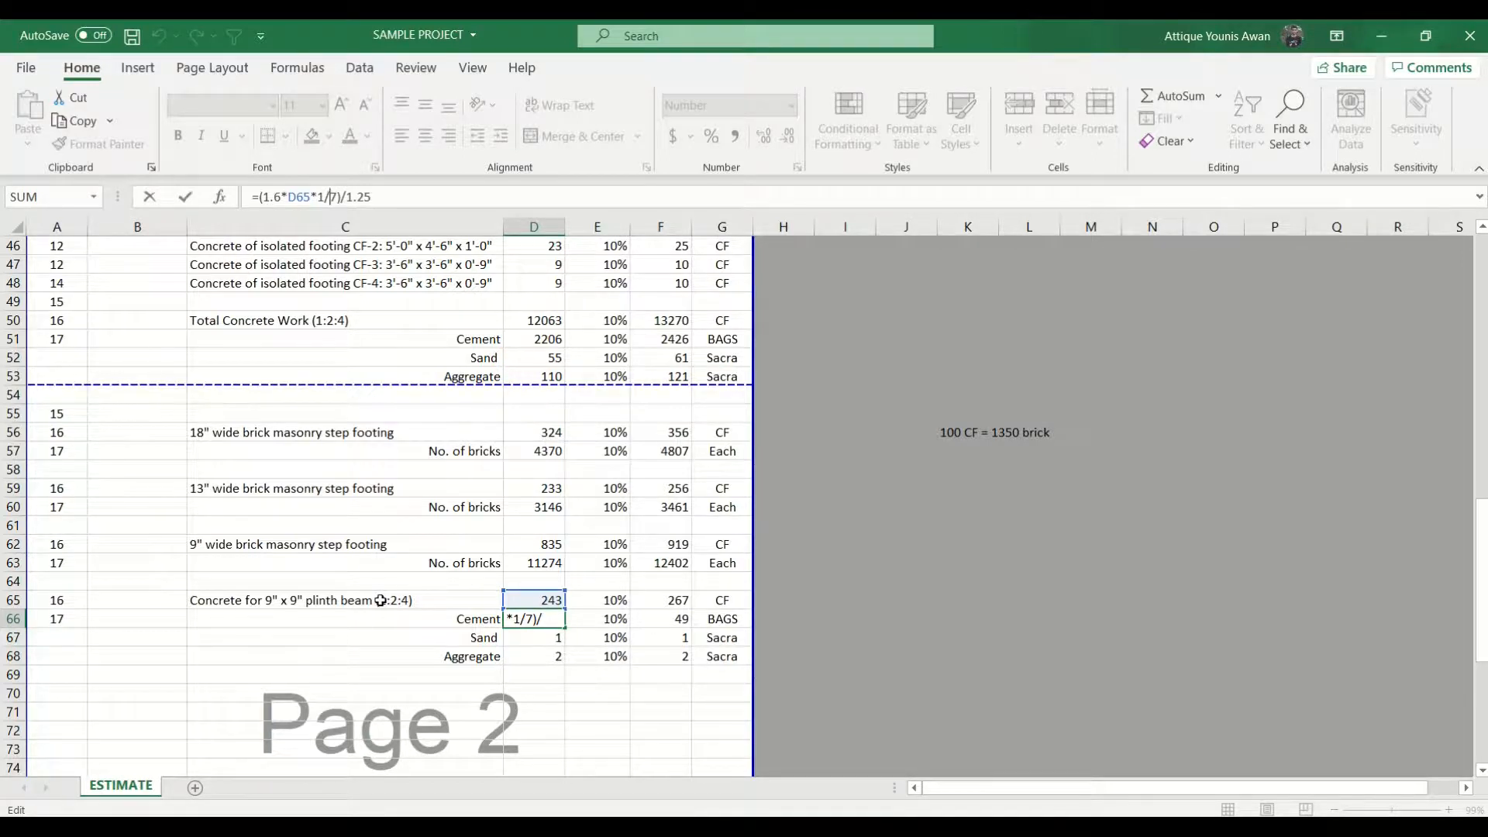
pyautogui.press('Enter')
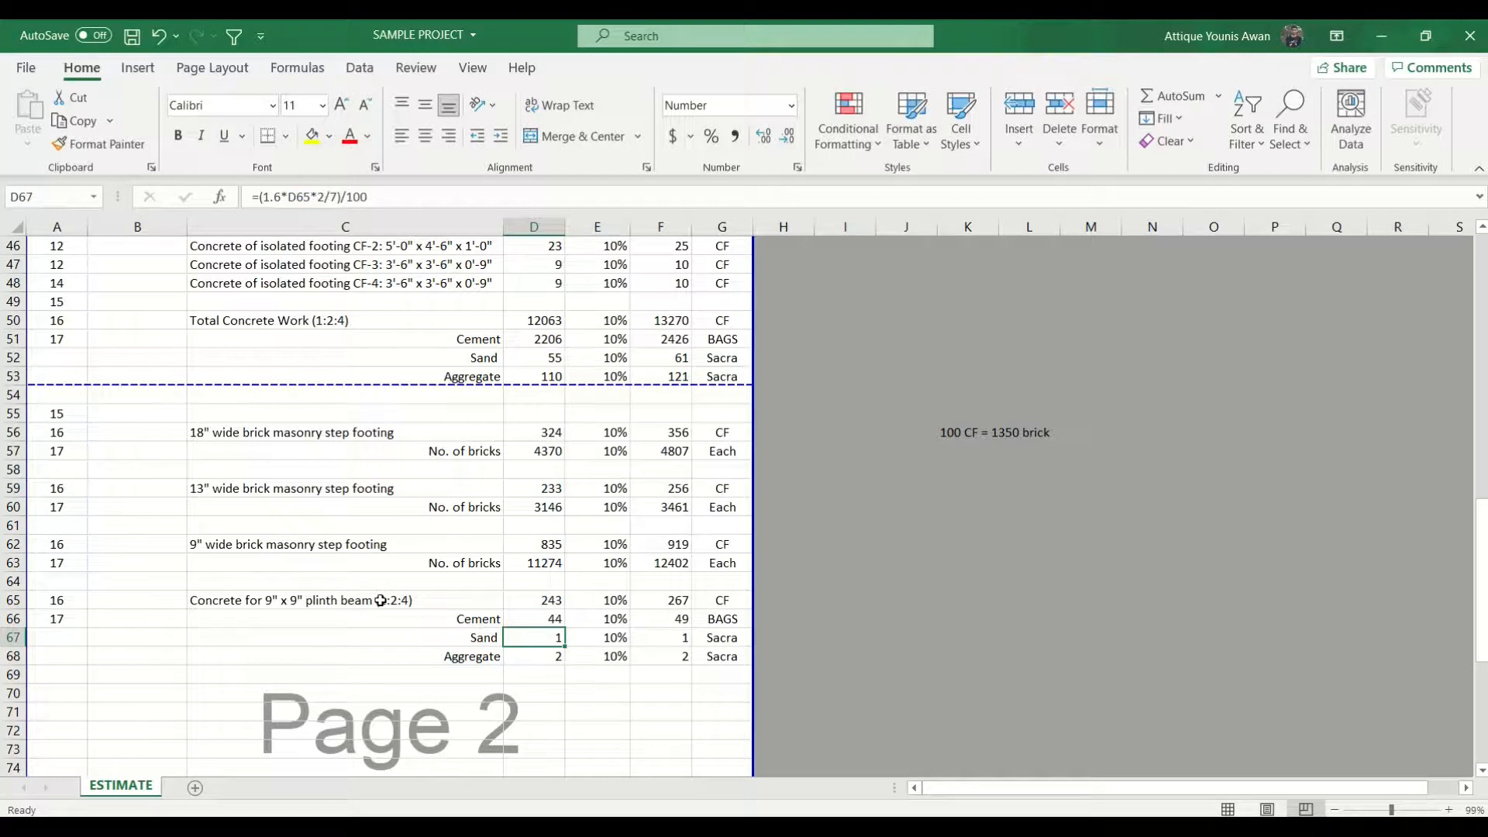
pyautogui.press('Down')
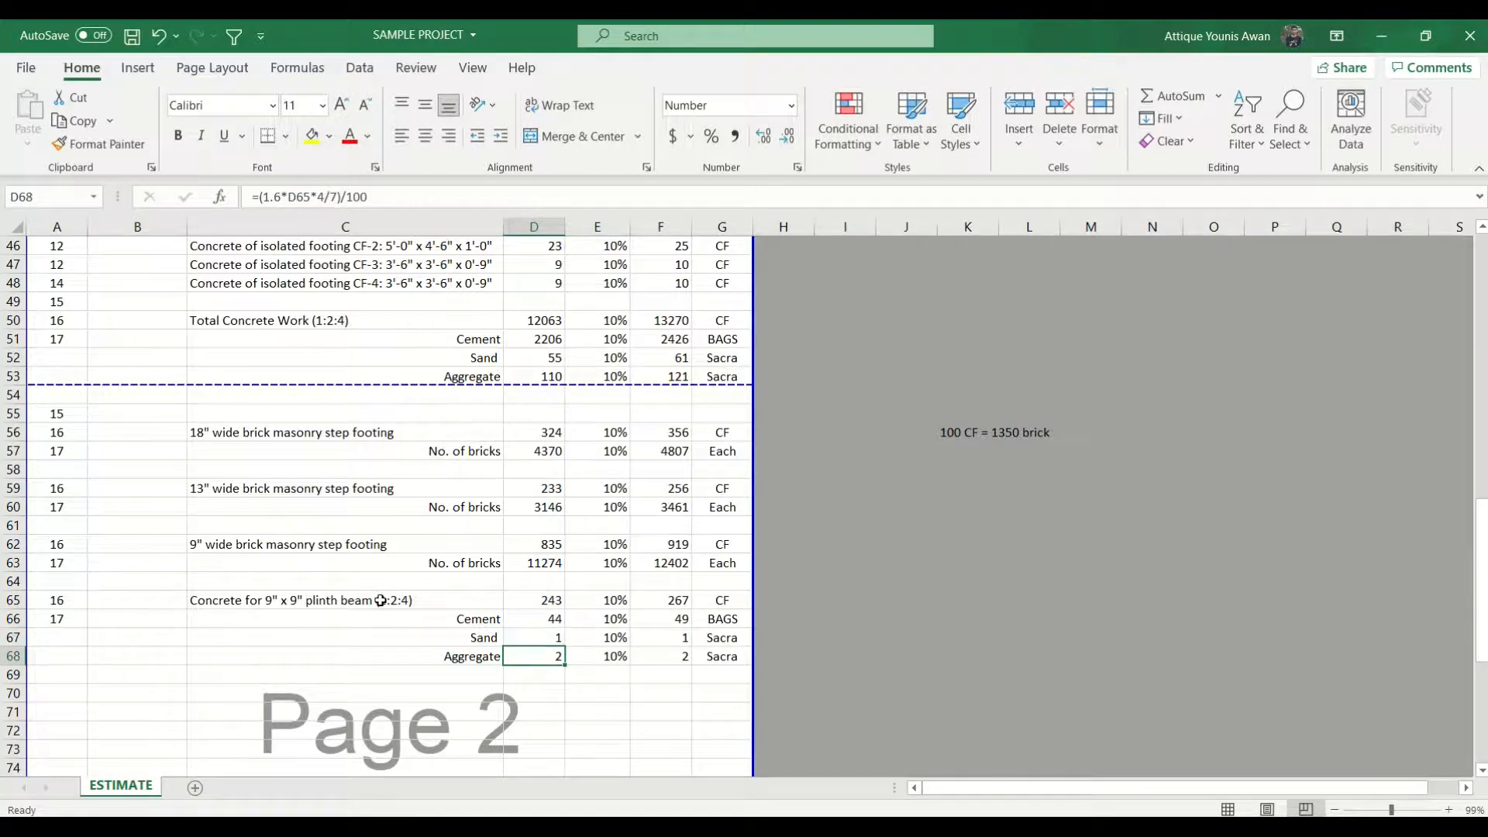